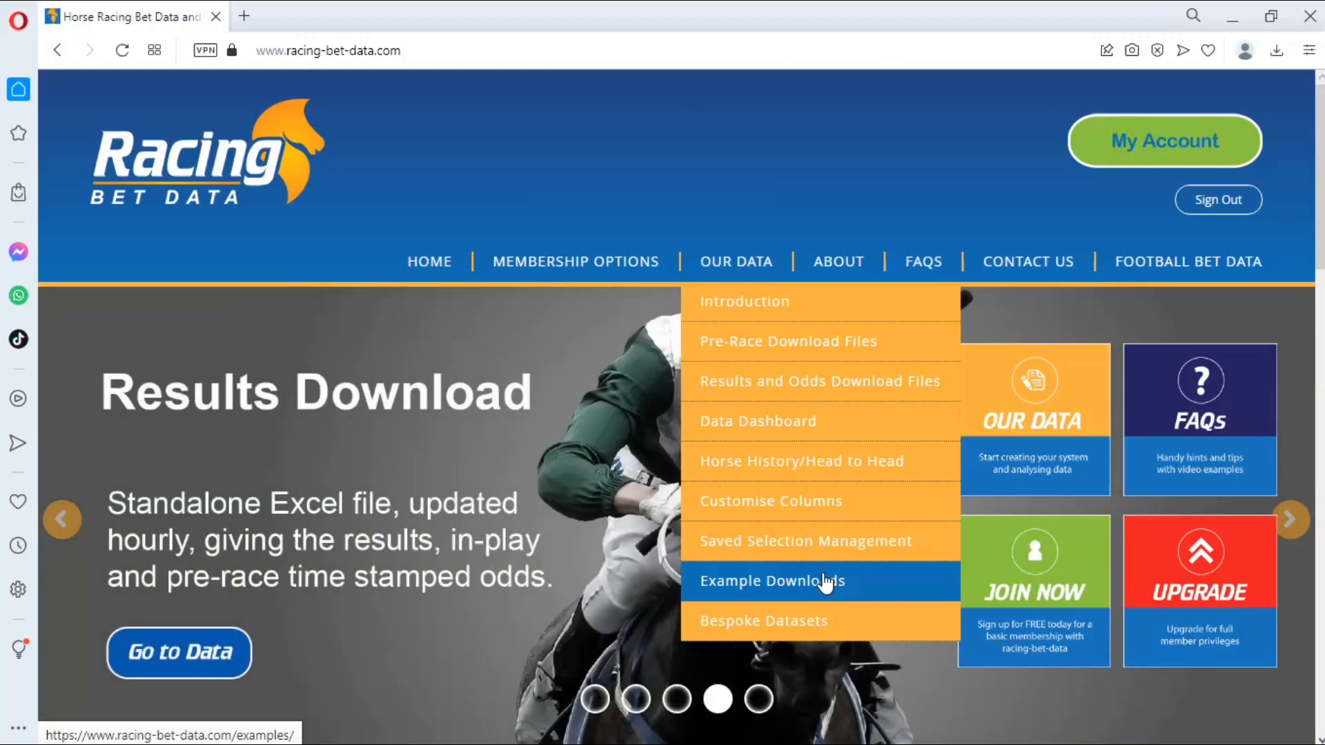
mouse_move(824, 539)
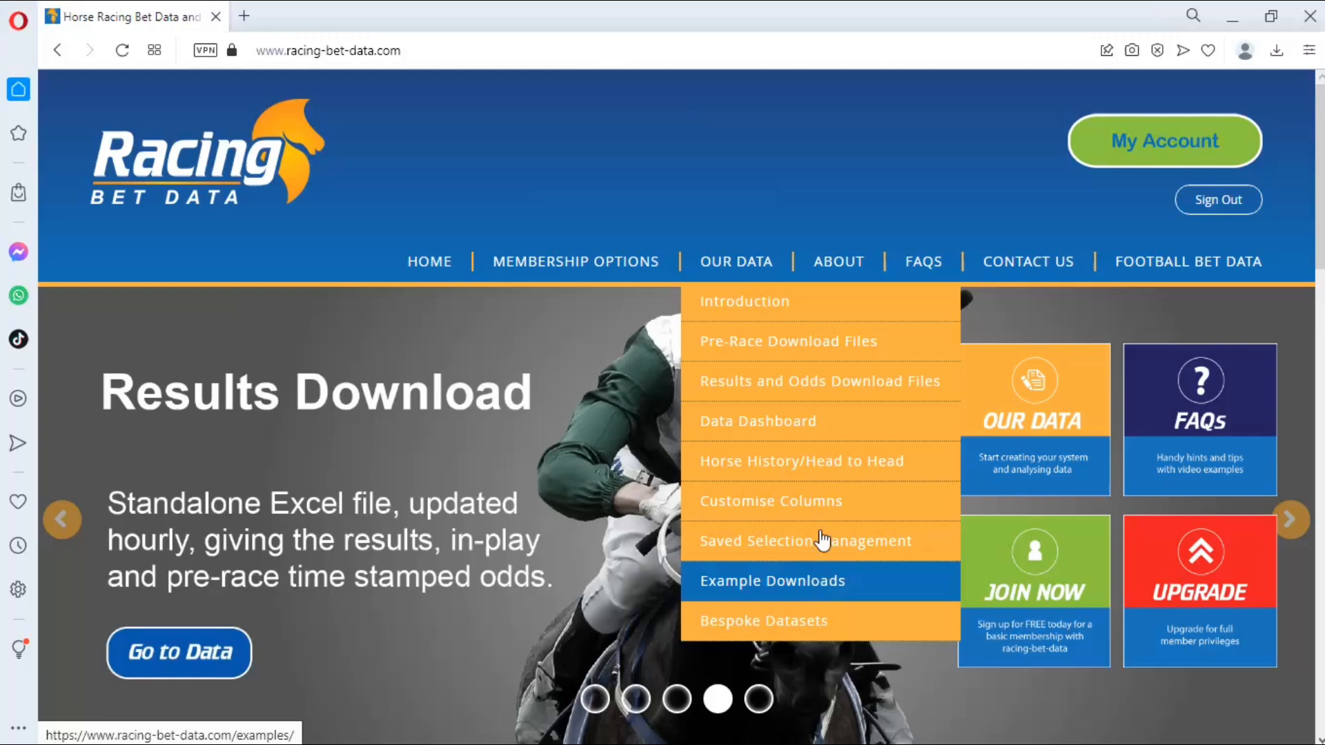
Choose Data Dashboard from the OUR DATA menu.
left_click(757, 421)
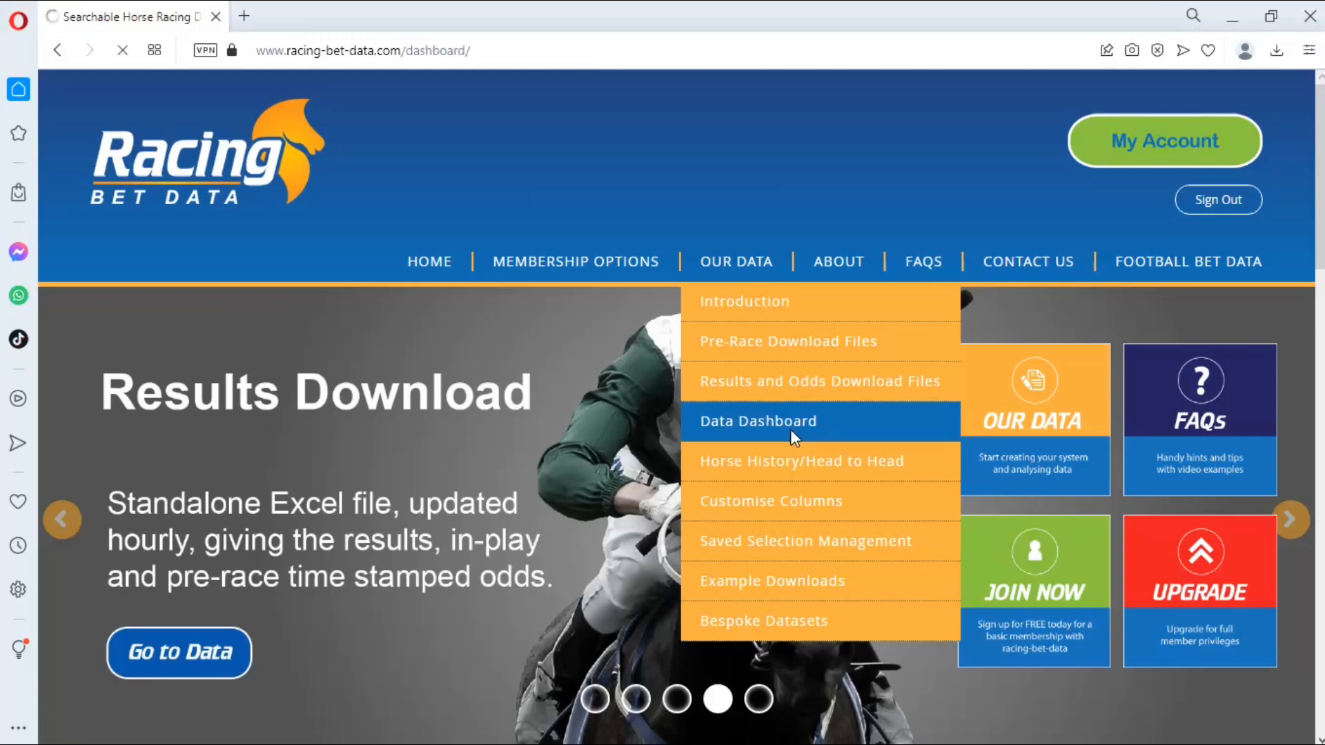
Let the Data Dashboard load and reach the Country and Racetracks filters.
left_click(757, 421)
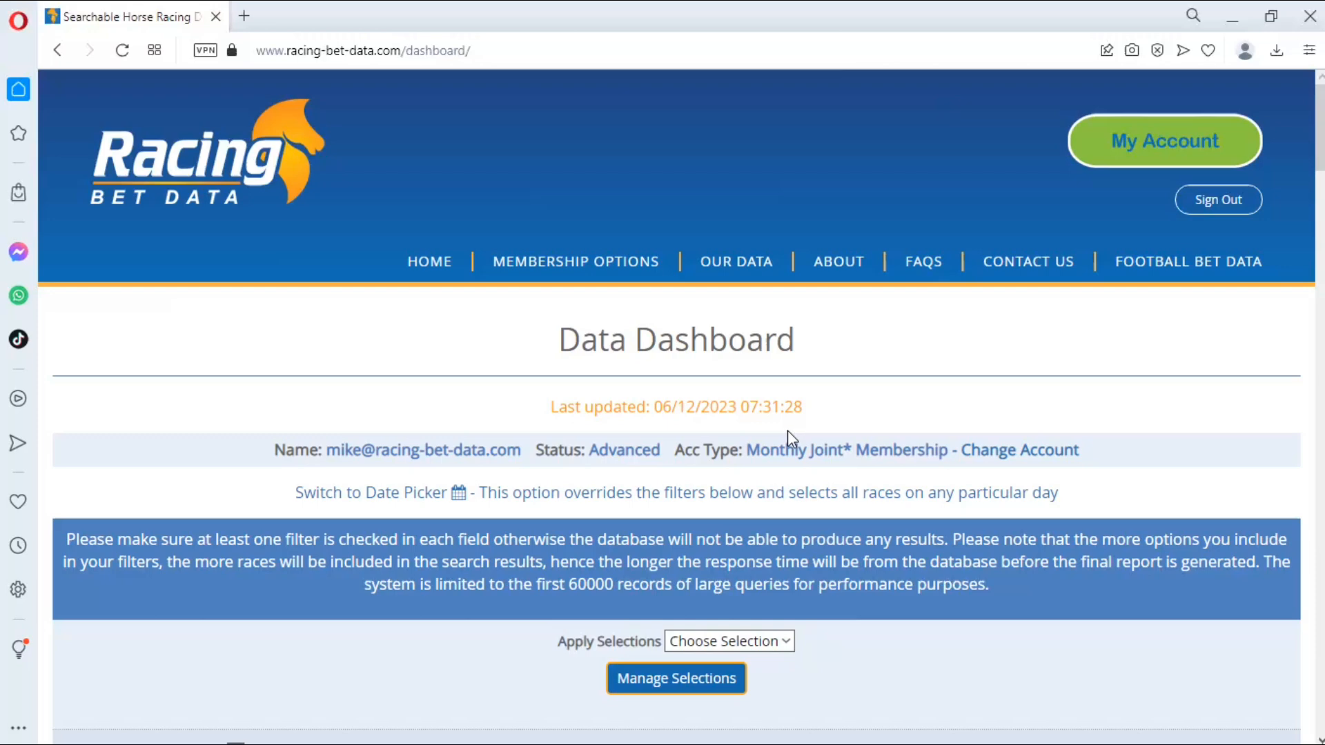
mouse_move(789, 440)
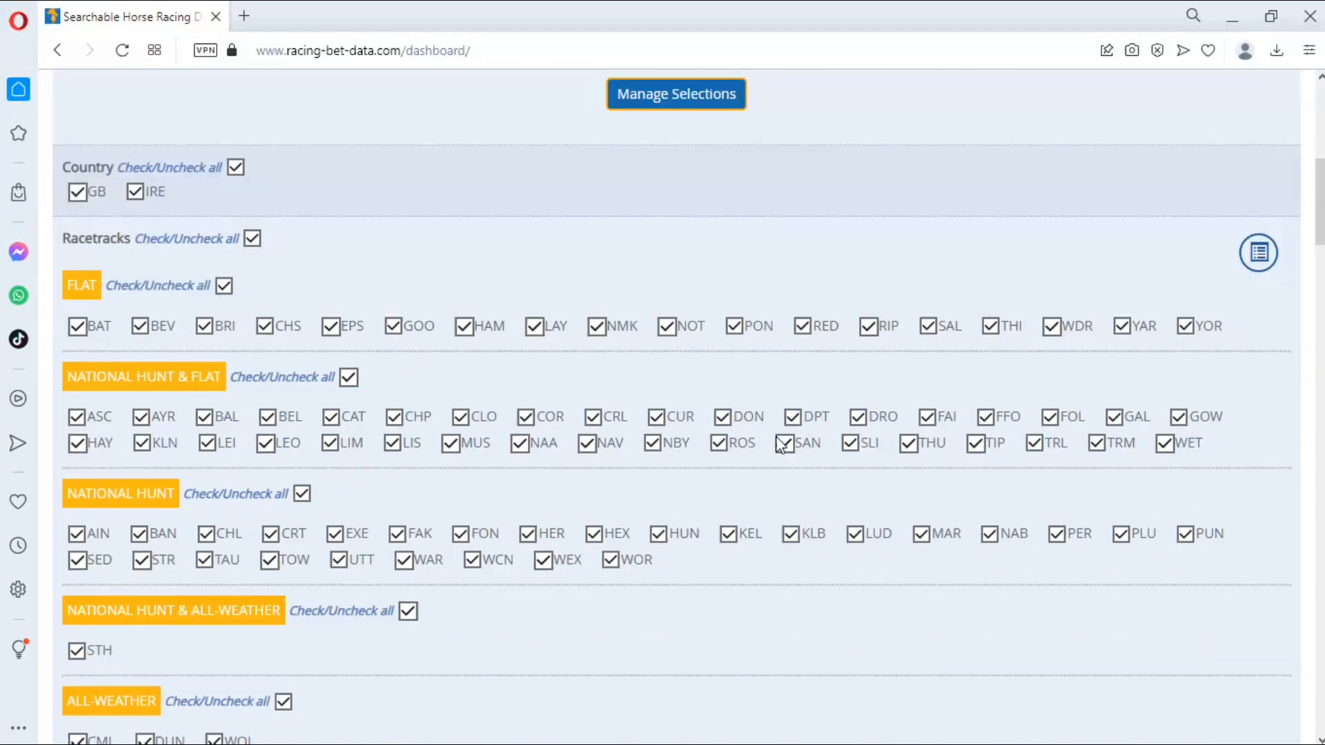
Deselect all racetracks, keeping only all-weather tracks CML, DUN and WOL.
scroll("down", 3)
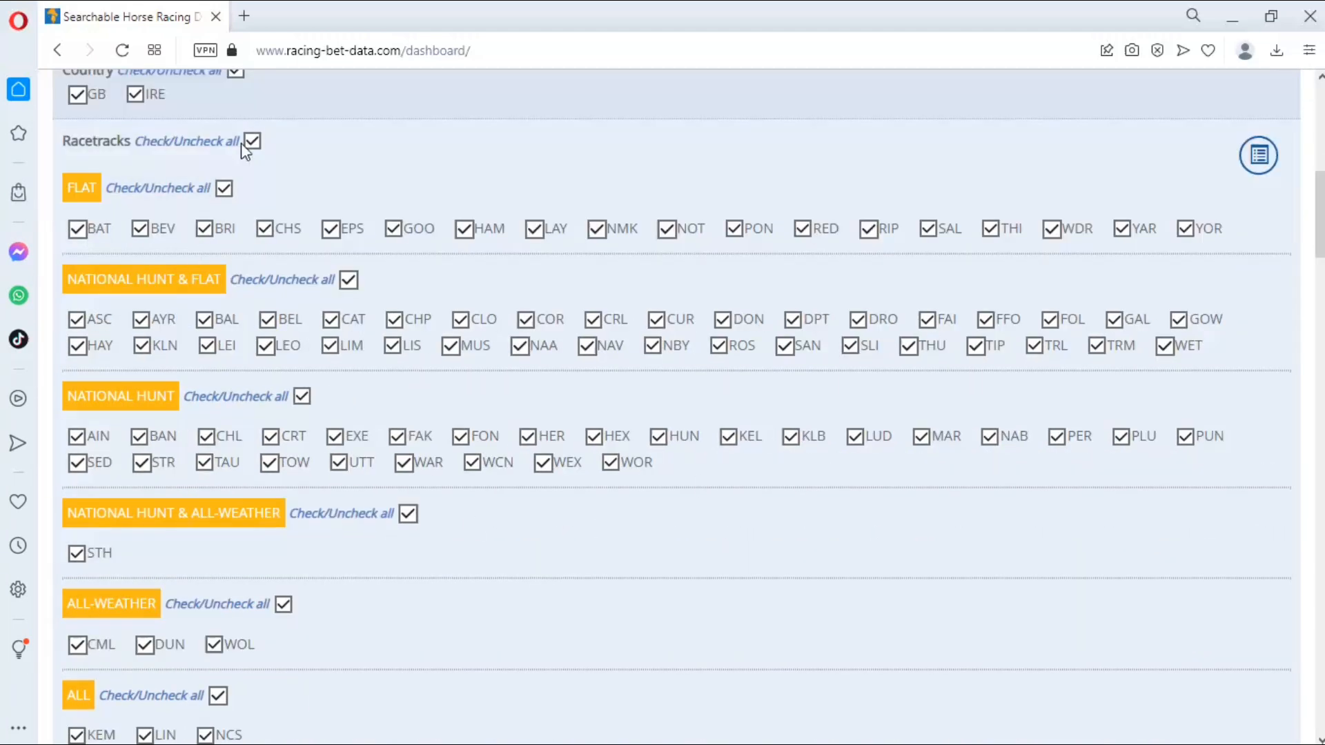
left_click(253, 140)
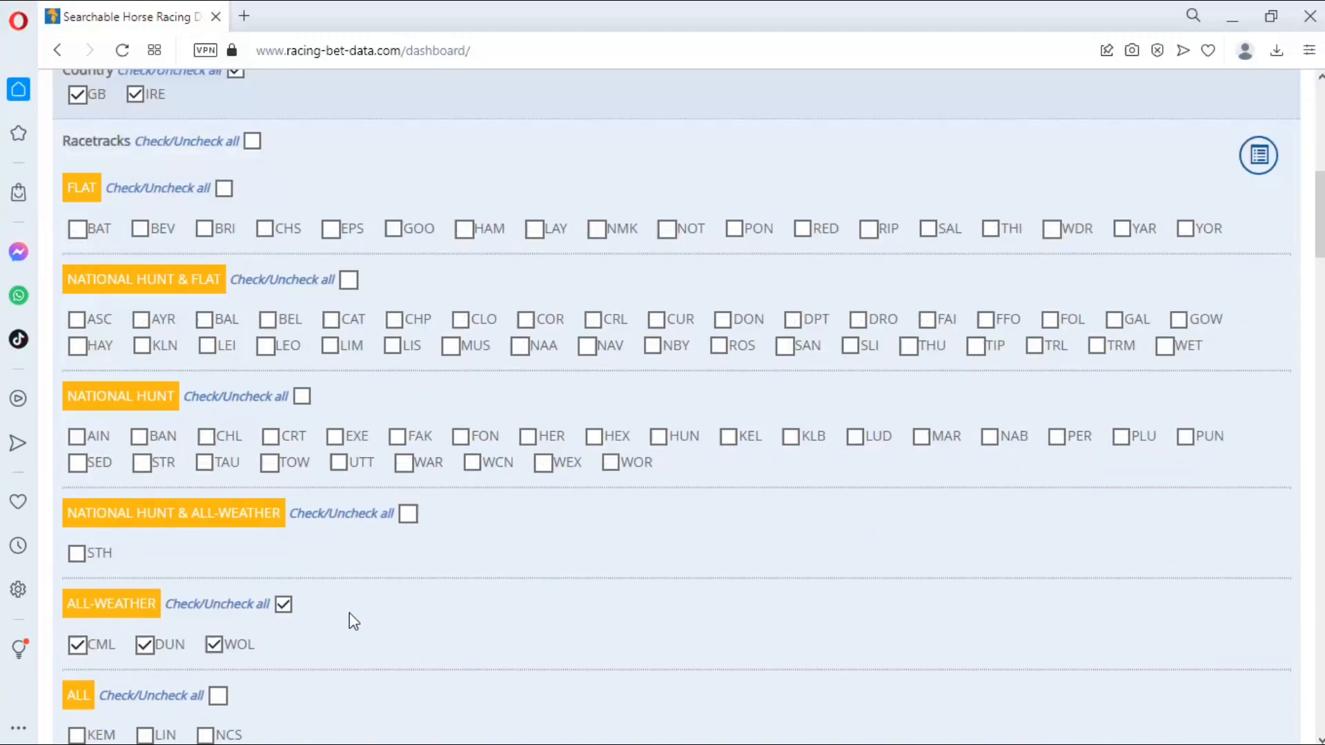
scroll("down", 3)
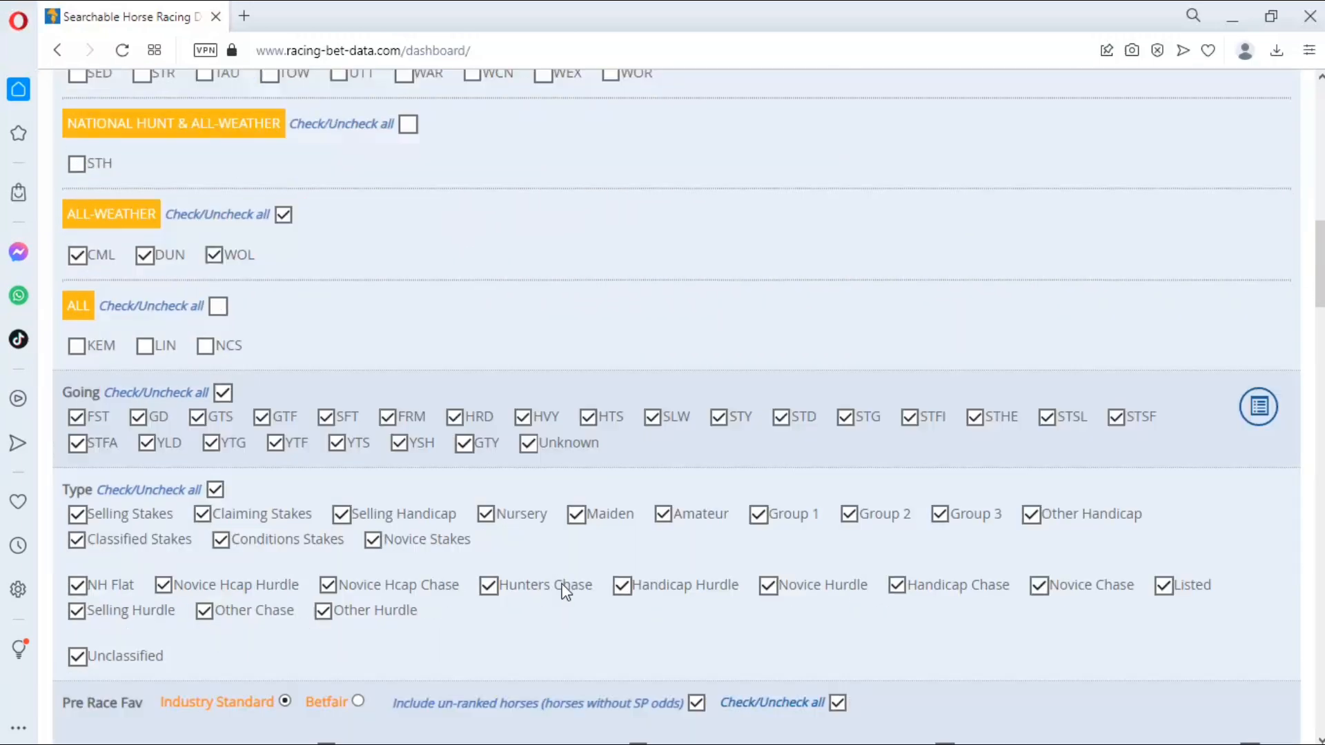
Base favourites on Betfair and keep only Fav / inc (J Fav).
scroll("down", 3)
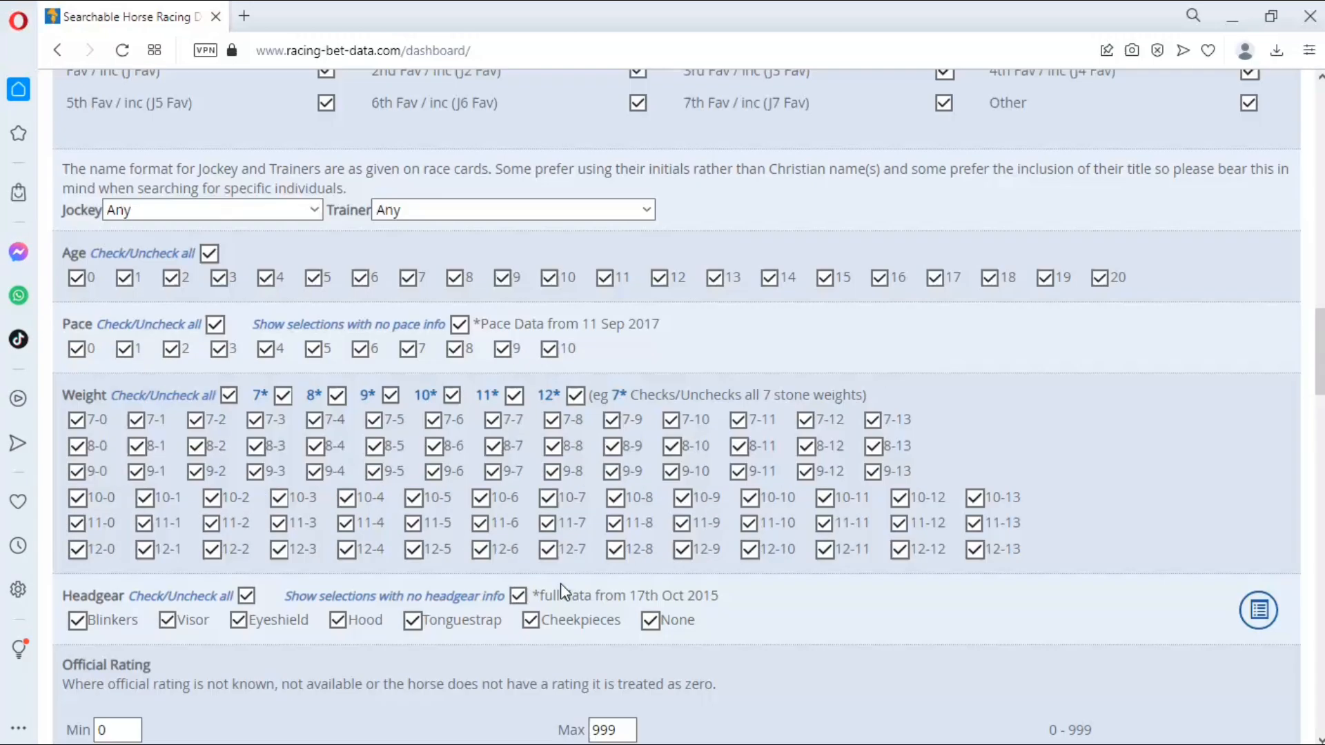
scroll("down", 3)
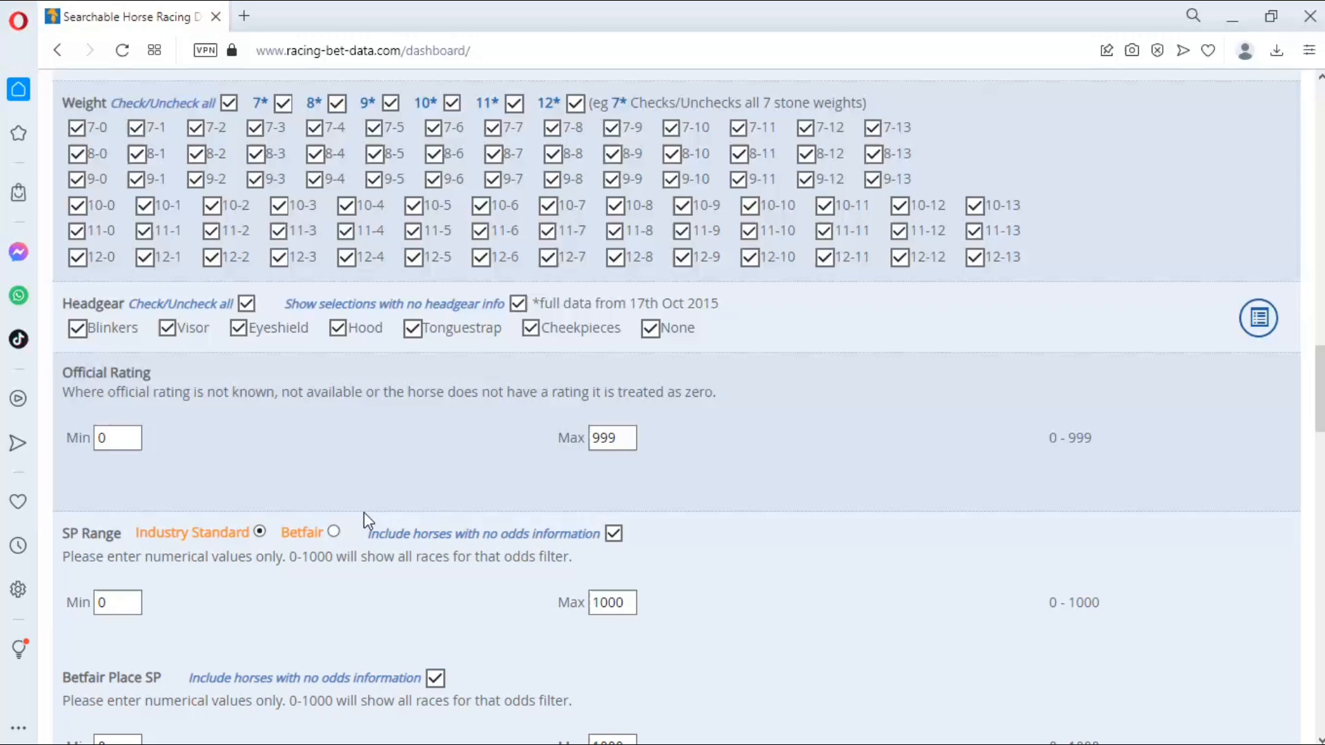
scroll("down", 3)
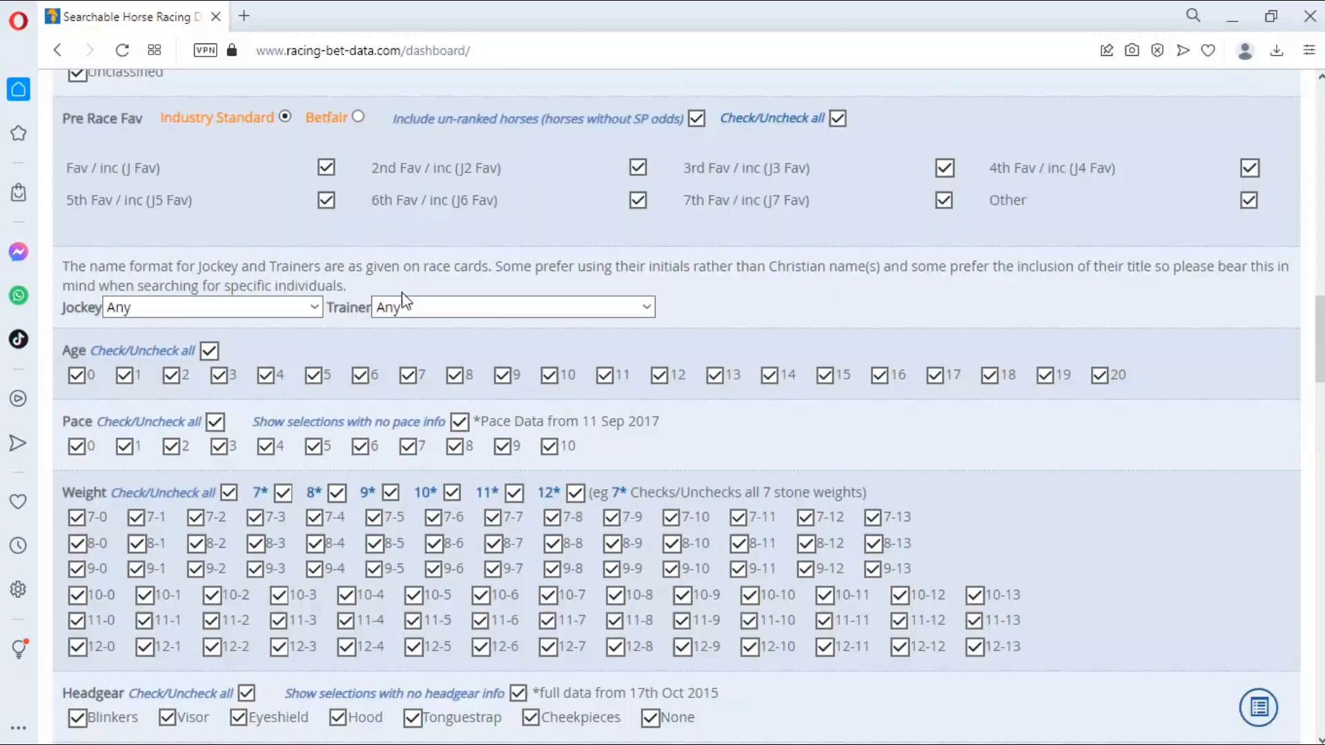
left_click(356, 116)
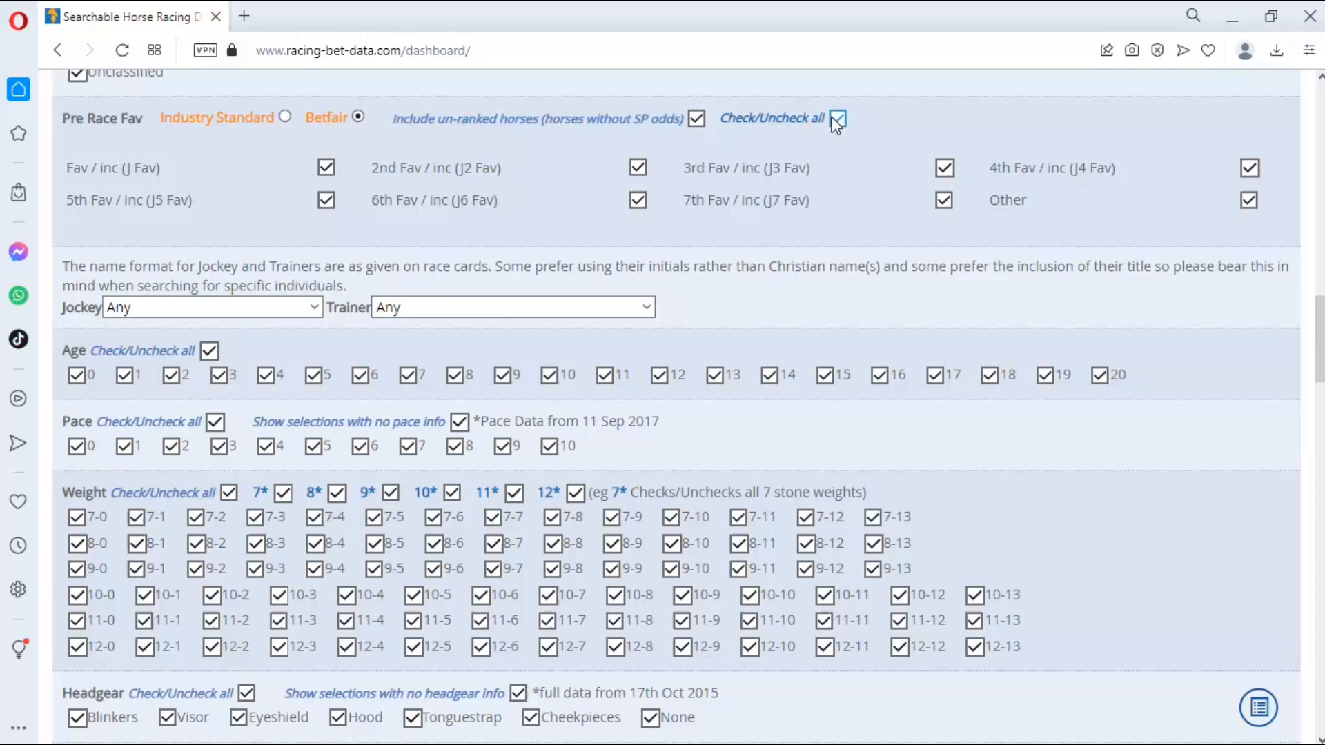
left_click(838, 118)
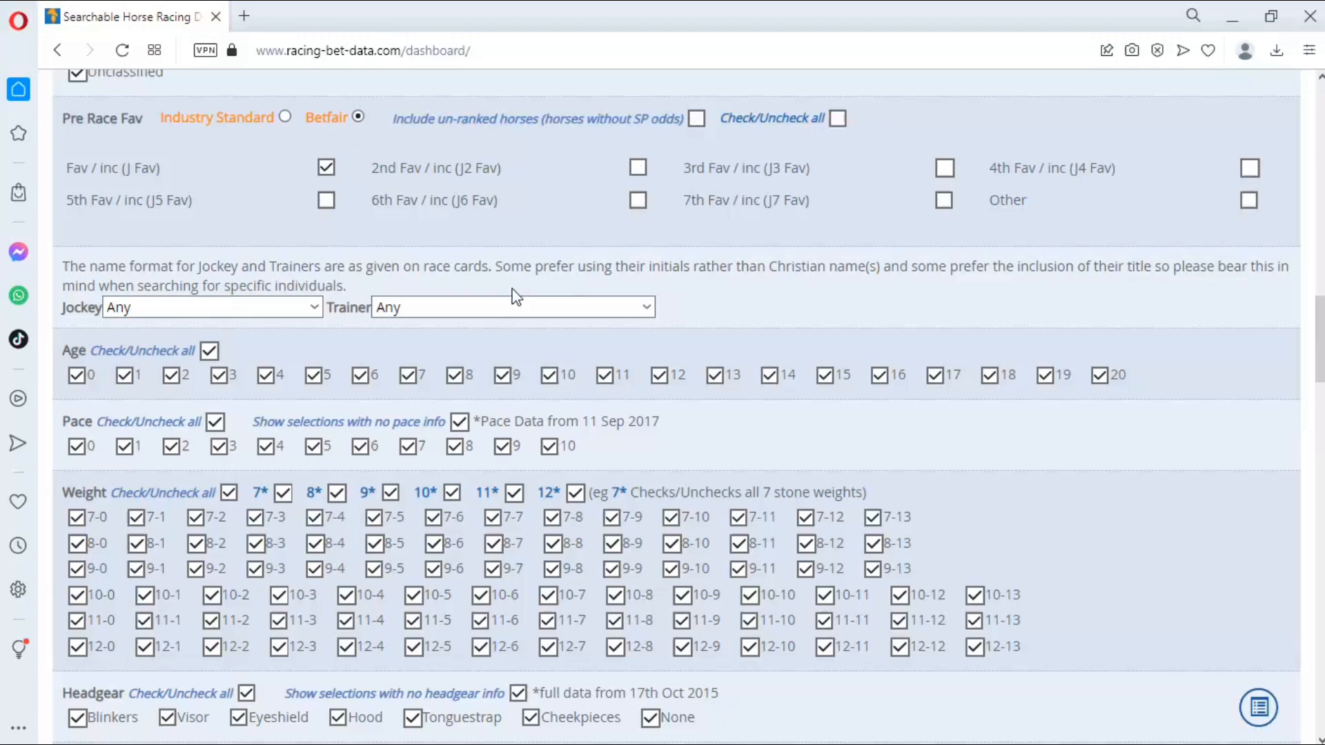
scroll("down", 3)
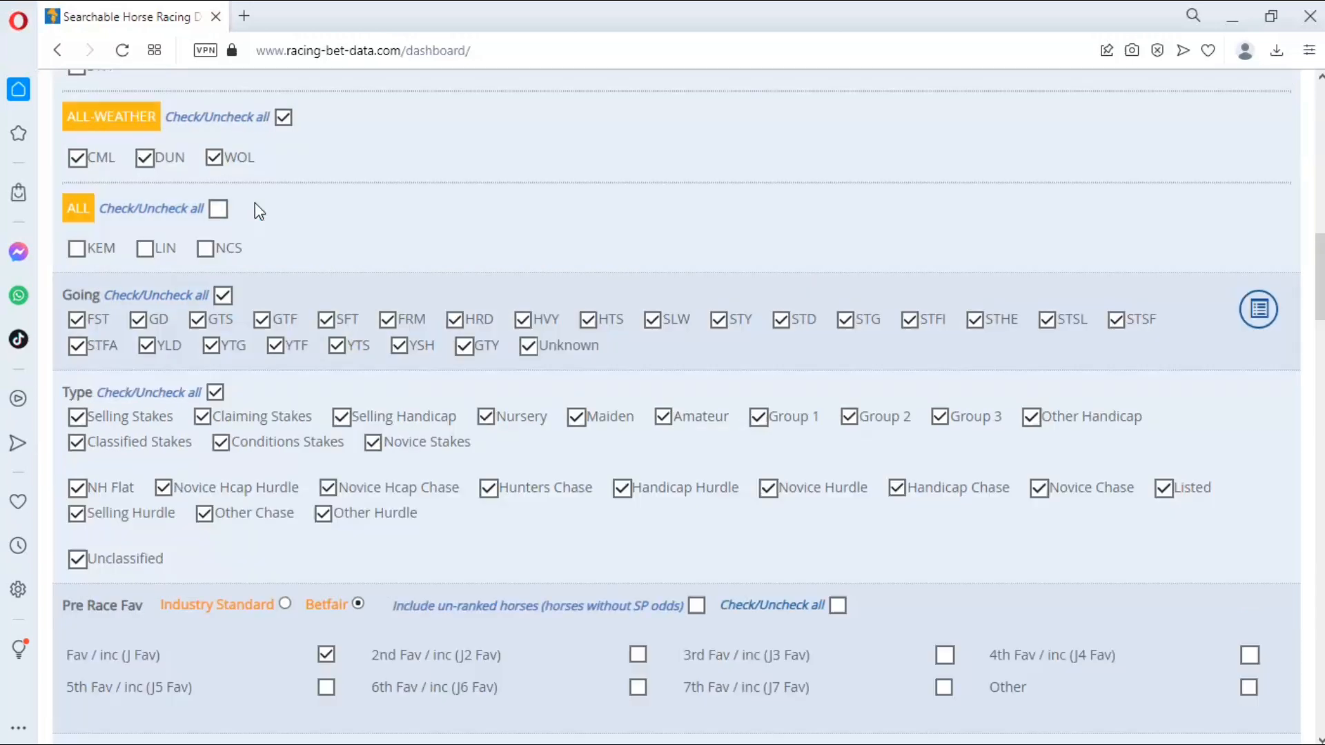
Set RBD Rank min and max to 1, keep only year 2023, and submit.
scroll("down", 3)
type("1")
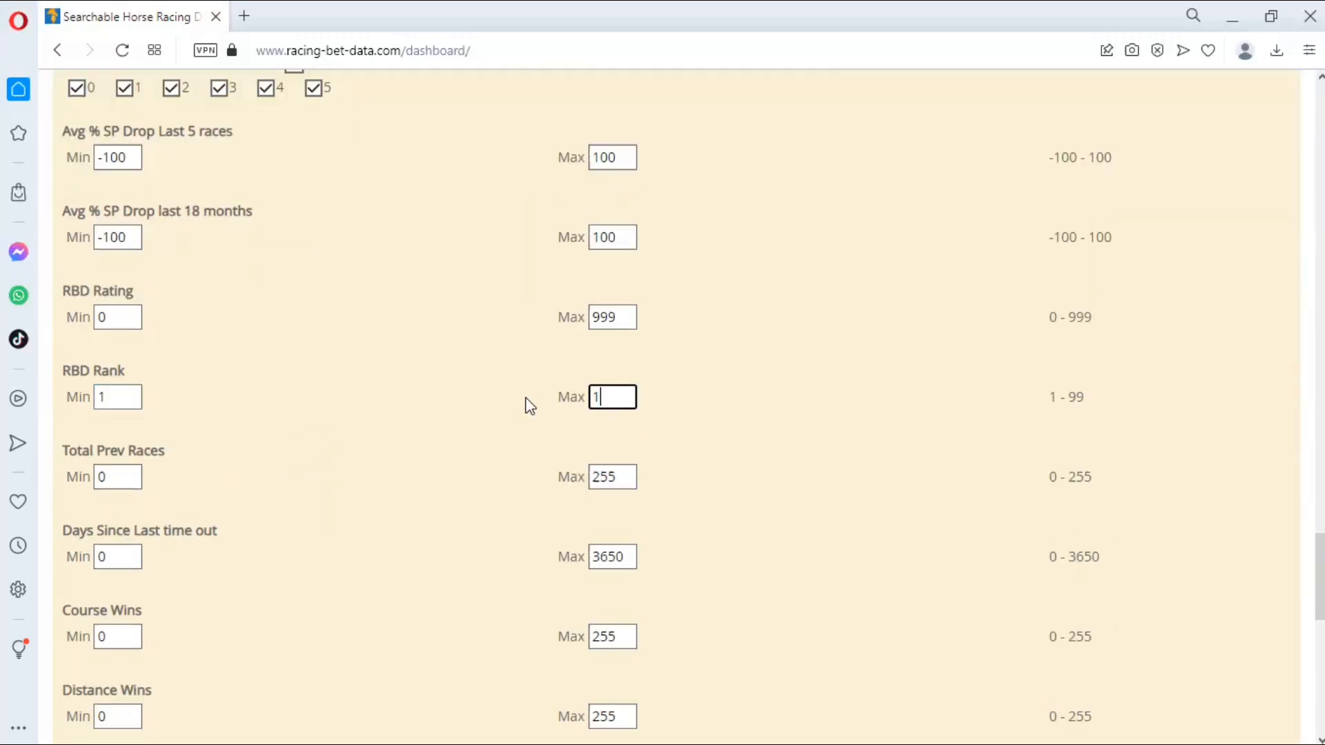
scroll("down", 3)
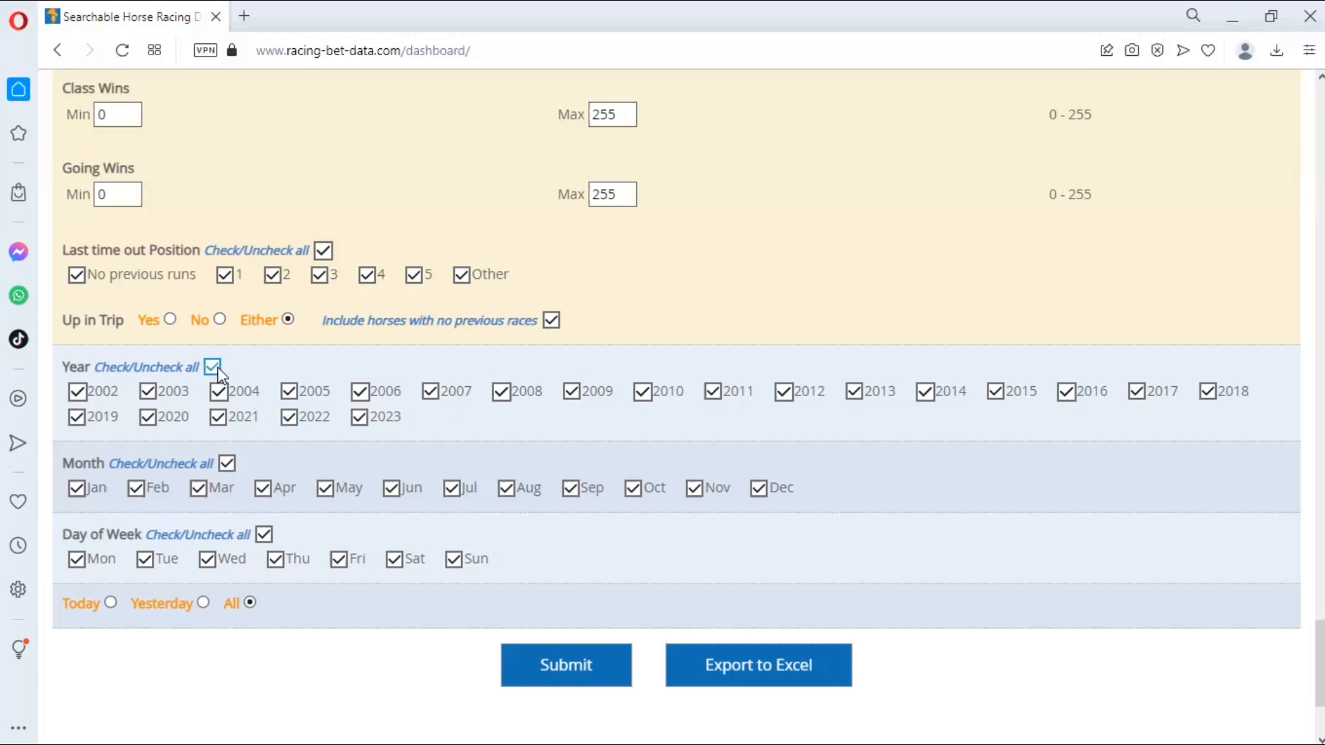
left_click(211, 367)
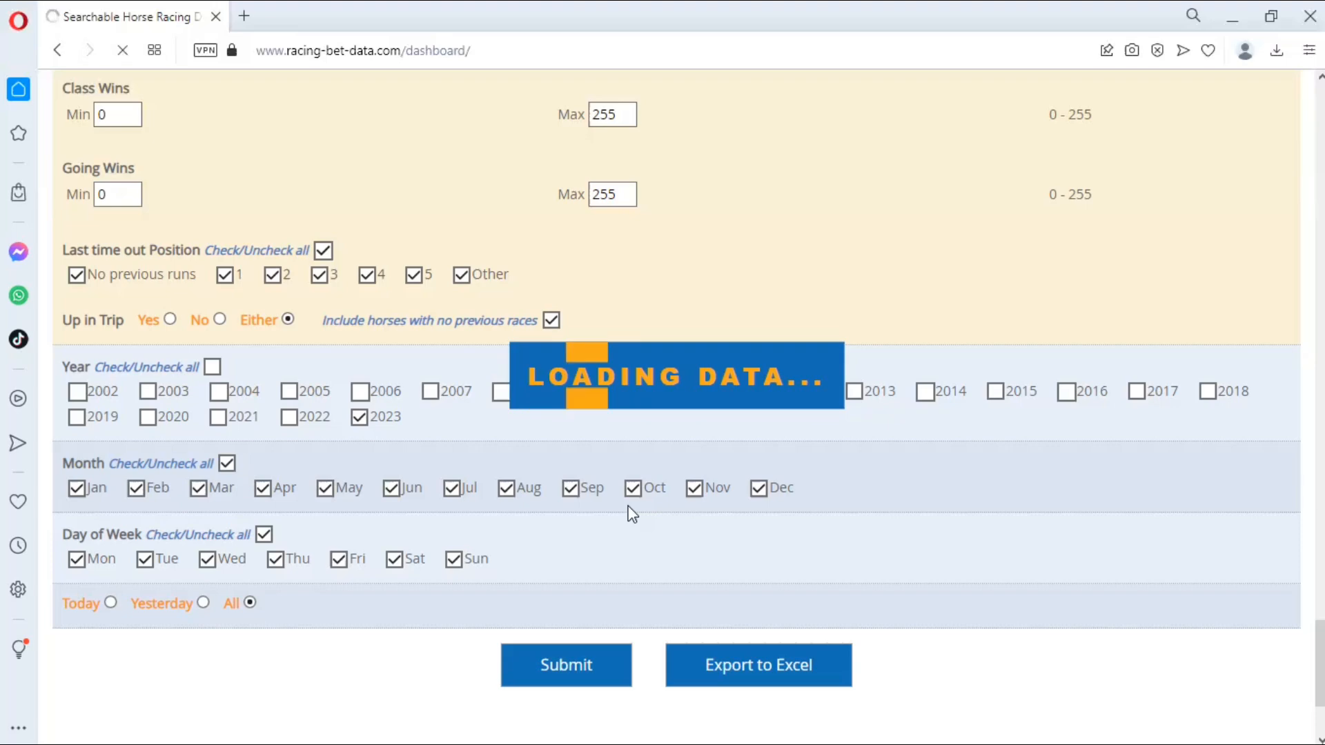
Wait for the 543 records to load and reach the Profitability table.
left_click(565, 665)
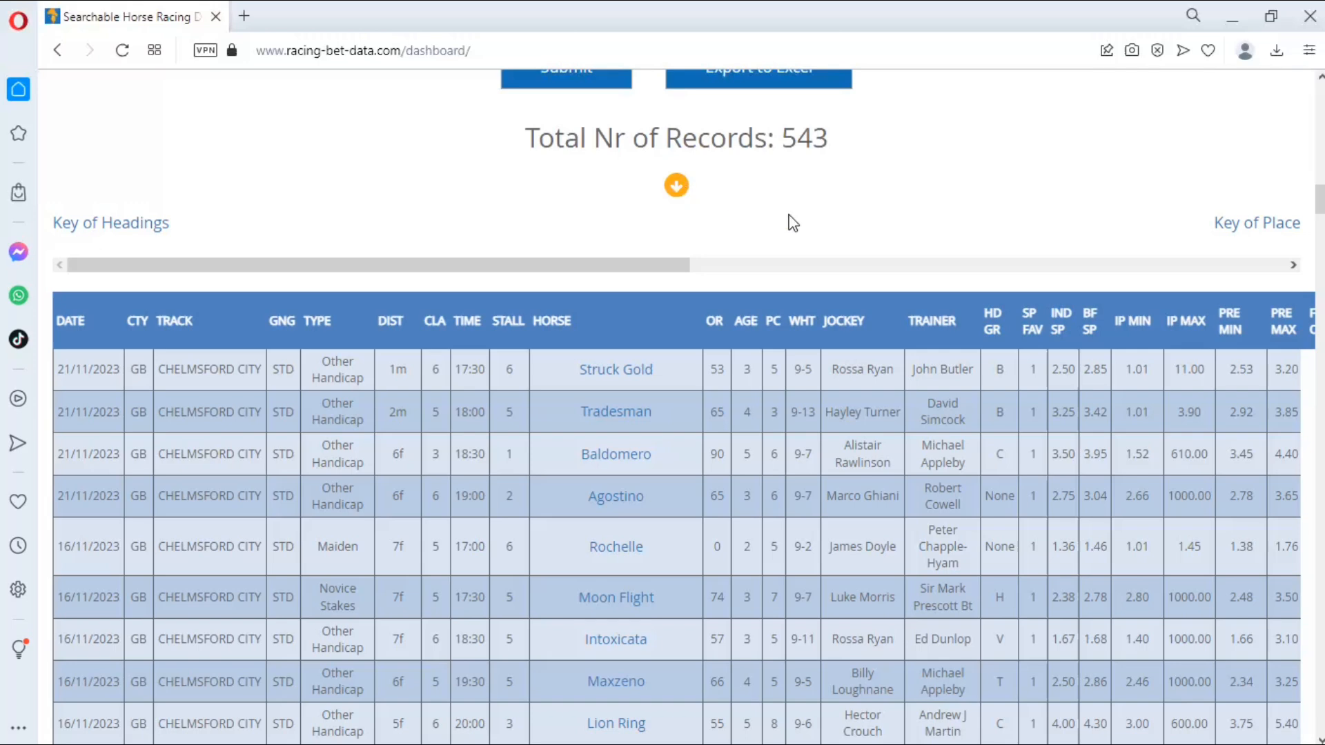
mouse_move(721, 222)
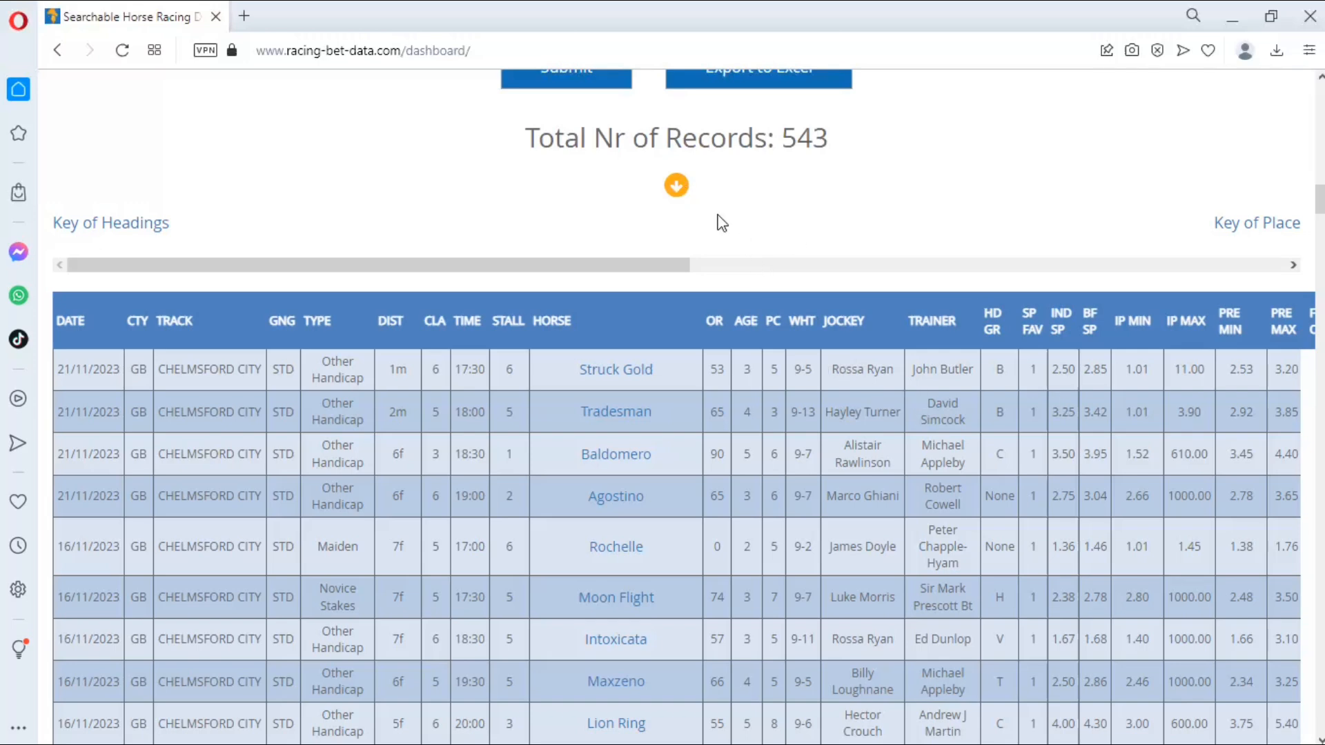
mouse_move(786, 250)
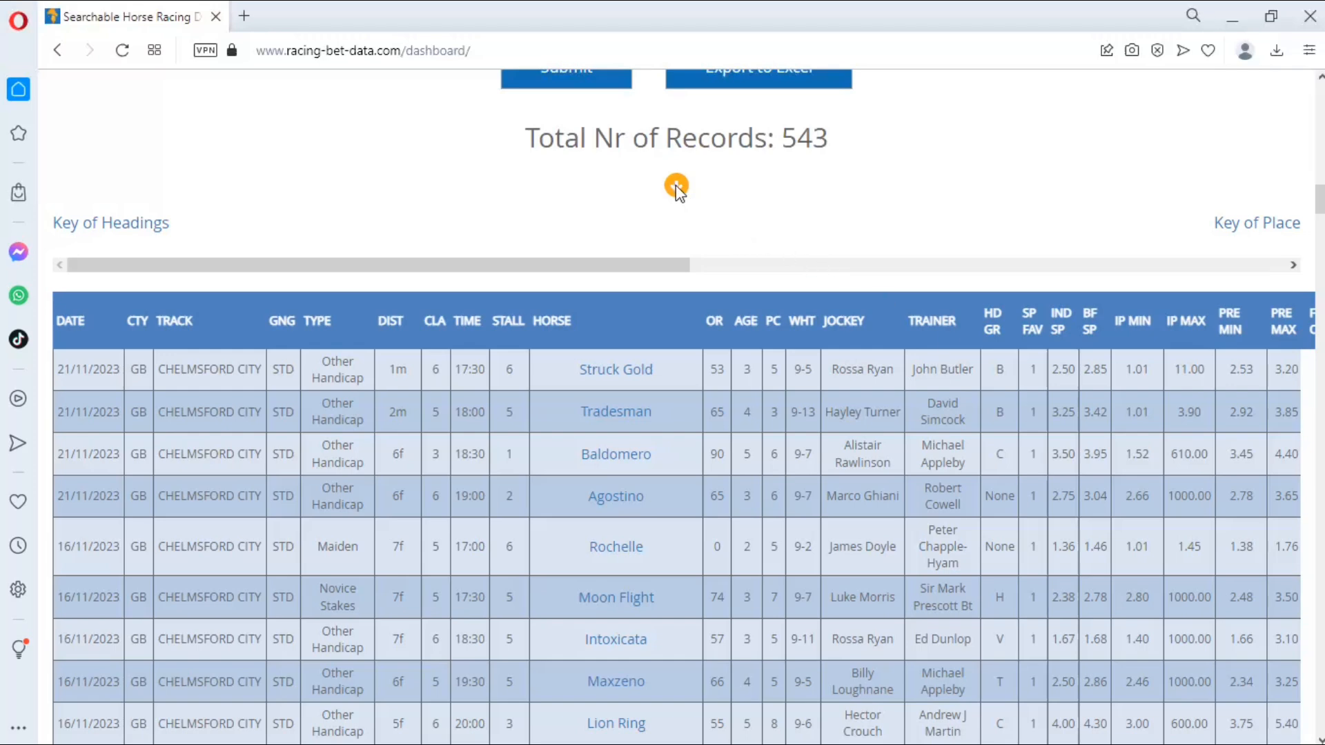
mouse_move(677, 187)
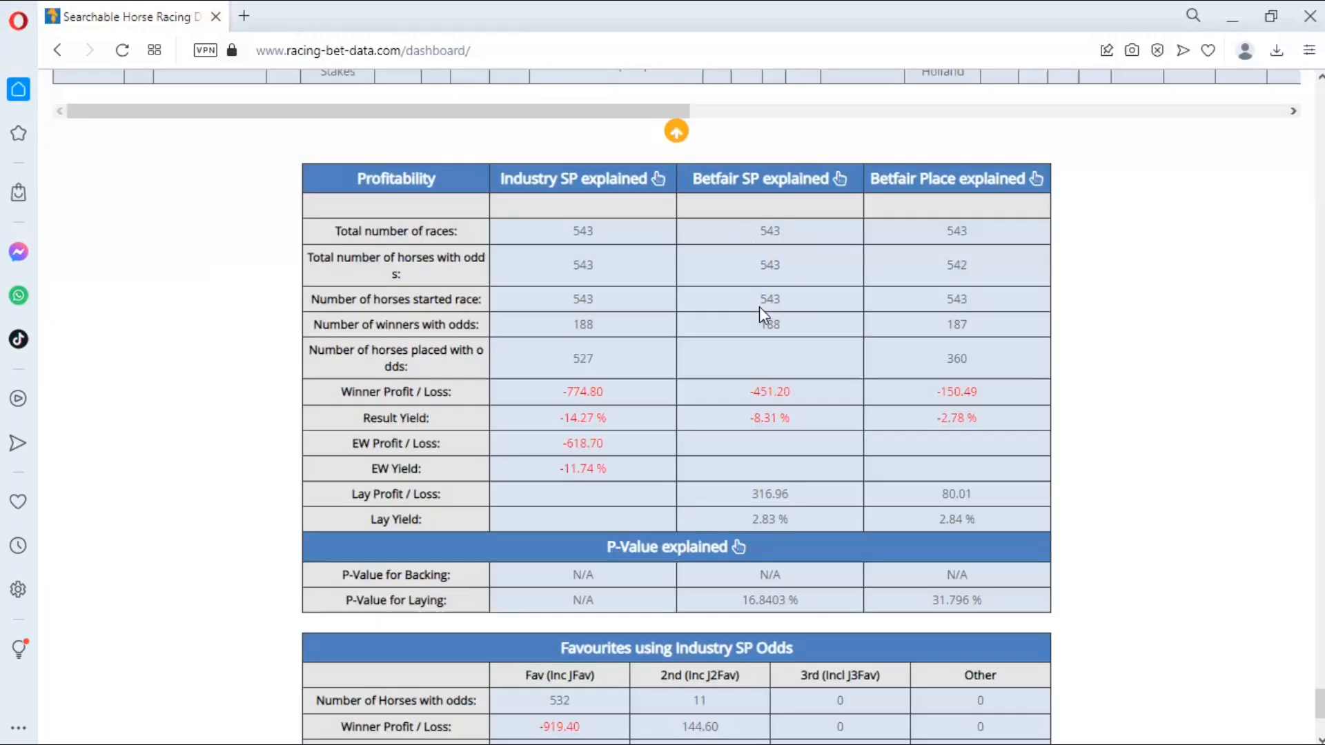
mouse_move(437, 547)
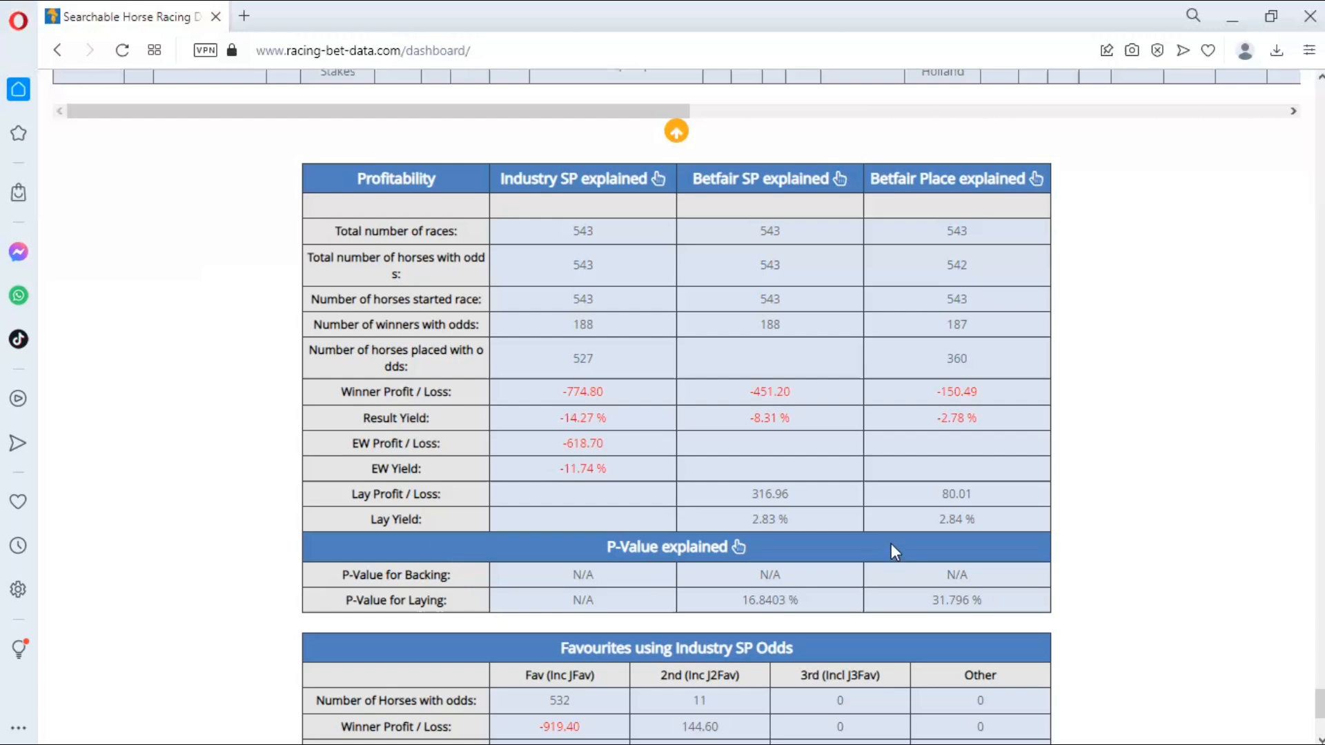
scroll("down", 3)
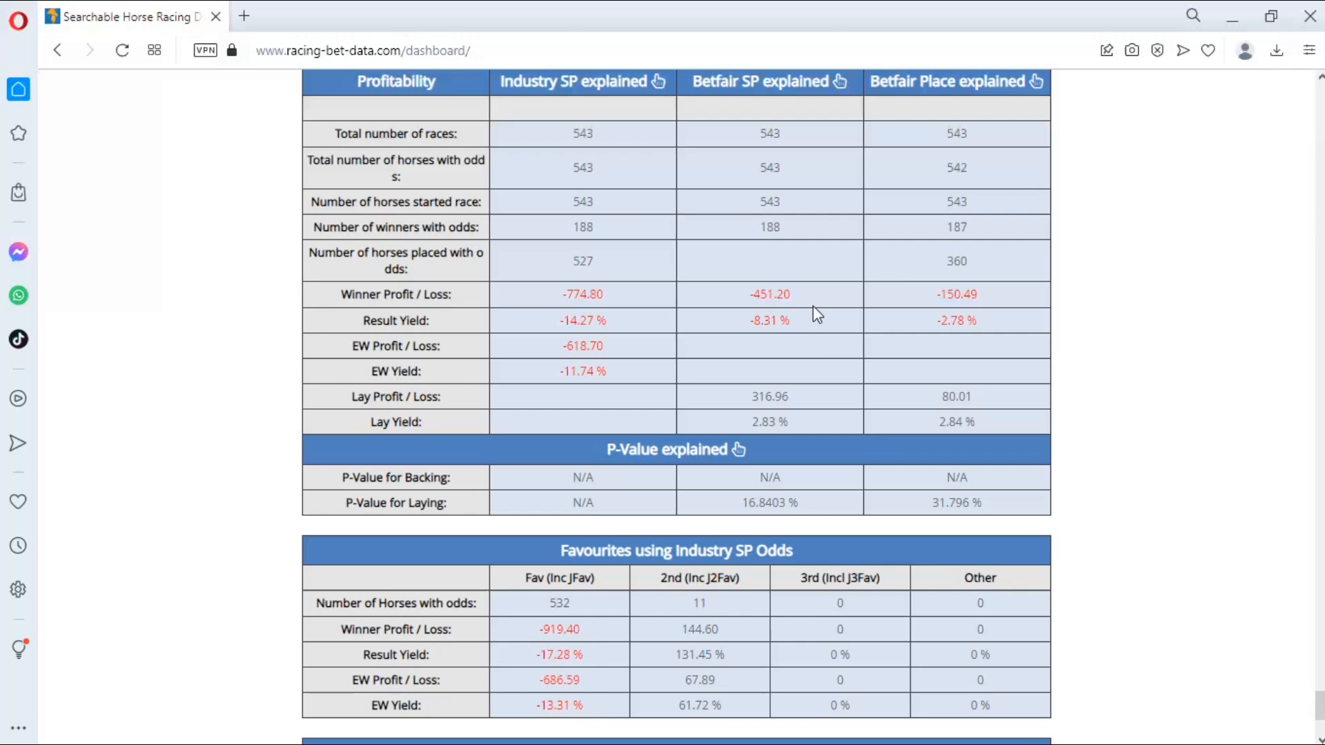
mouse_move(801, 351)
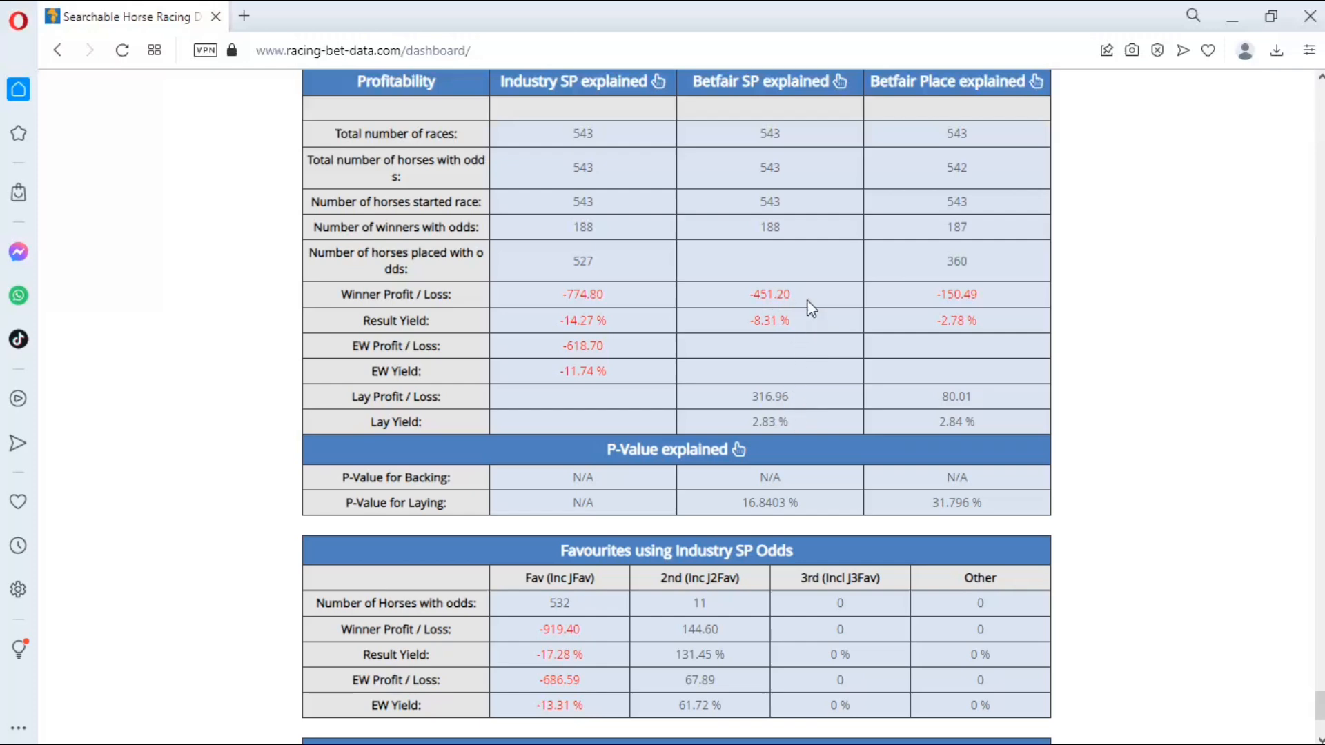
mouse_move(797, 475)
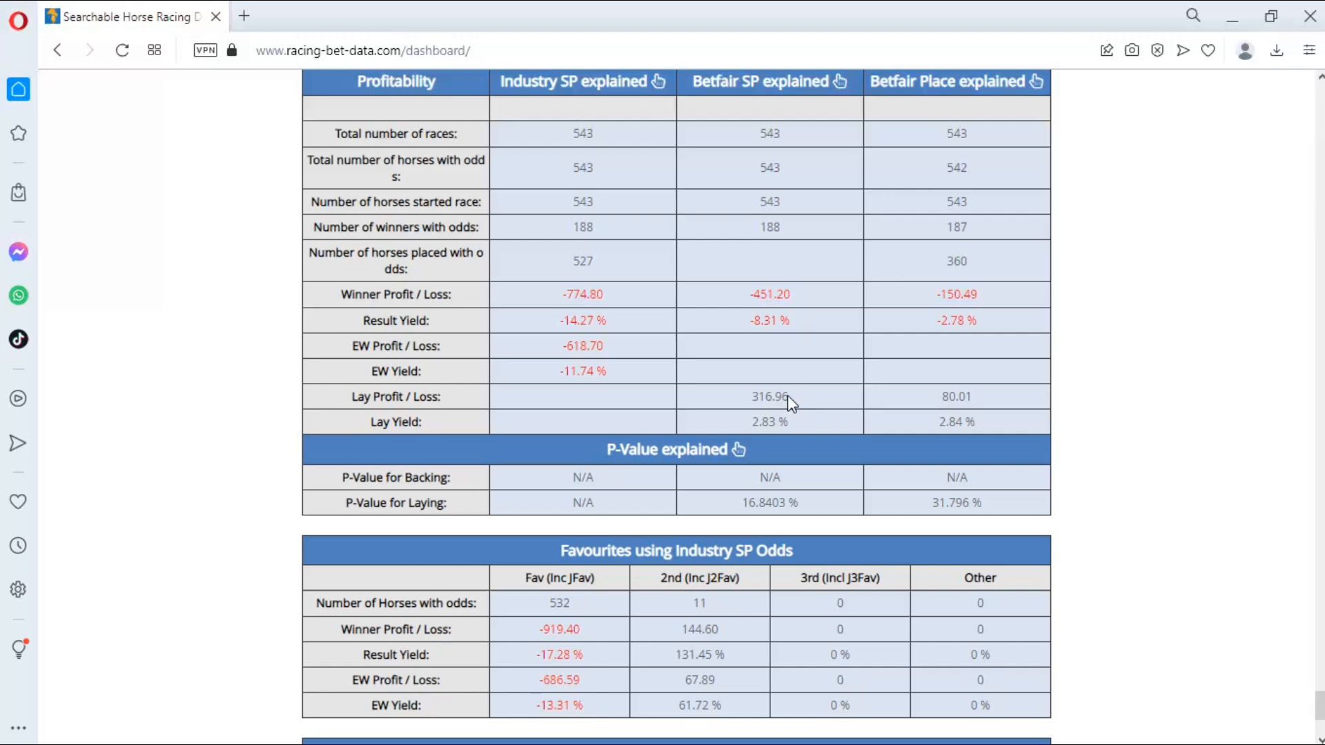
mouse_move(870, 428)
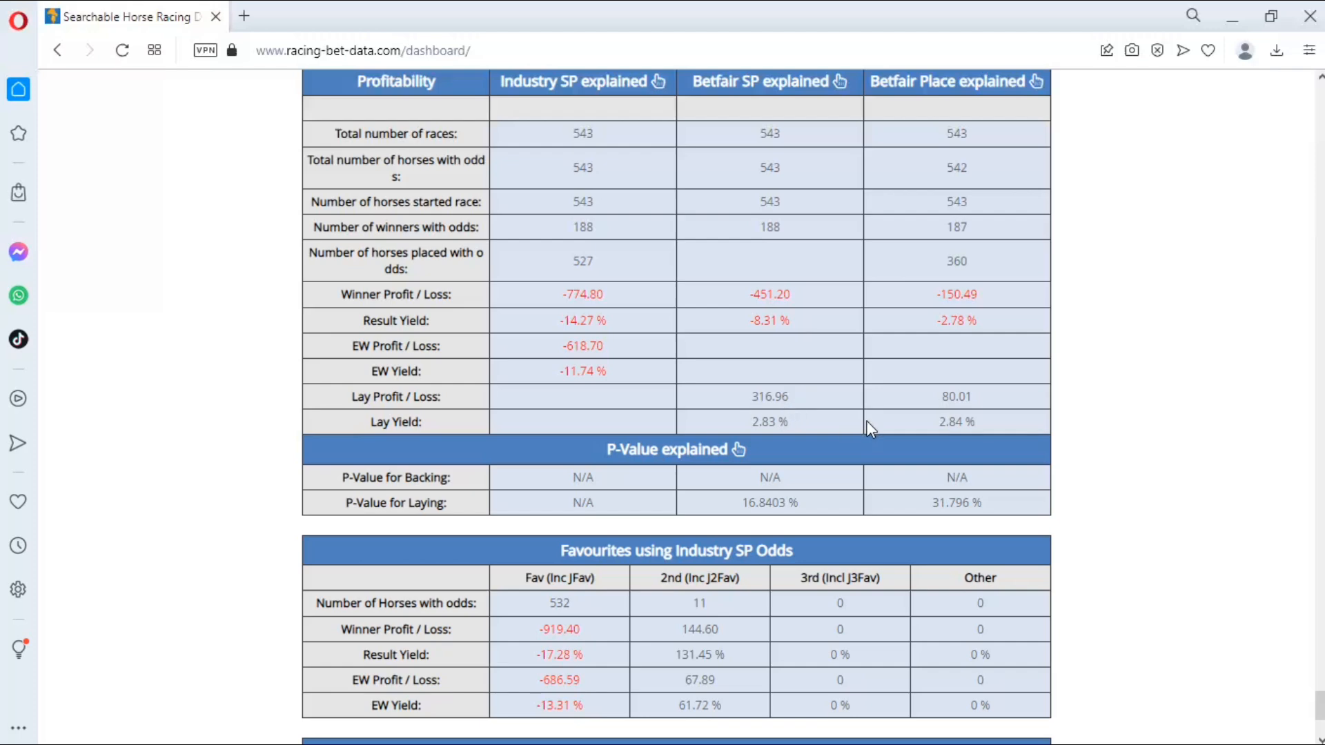
mouse_move(957, 418)
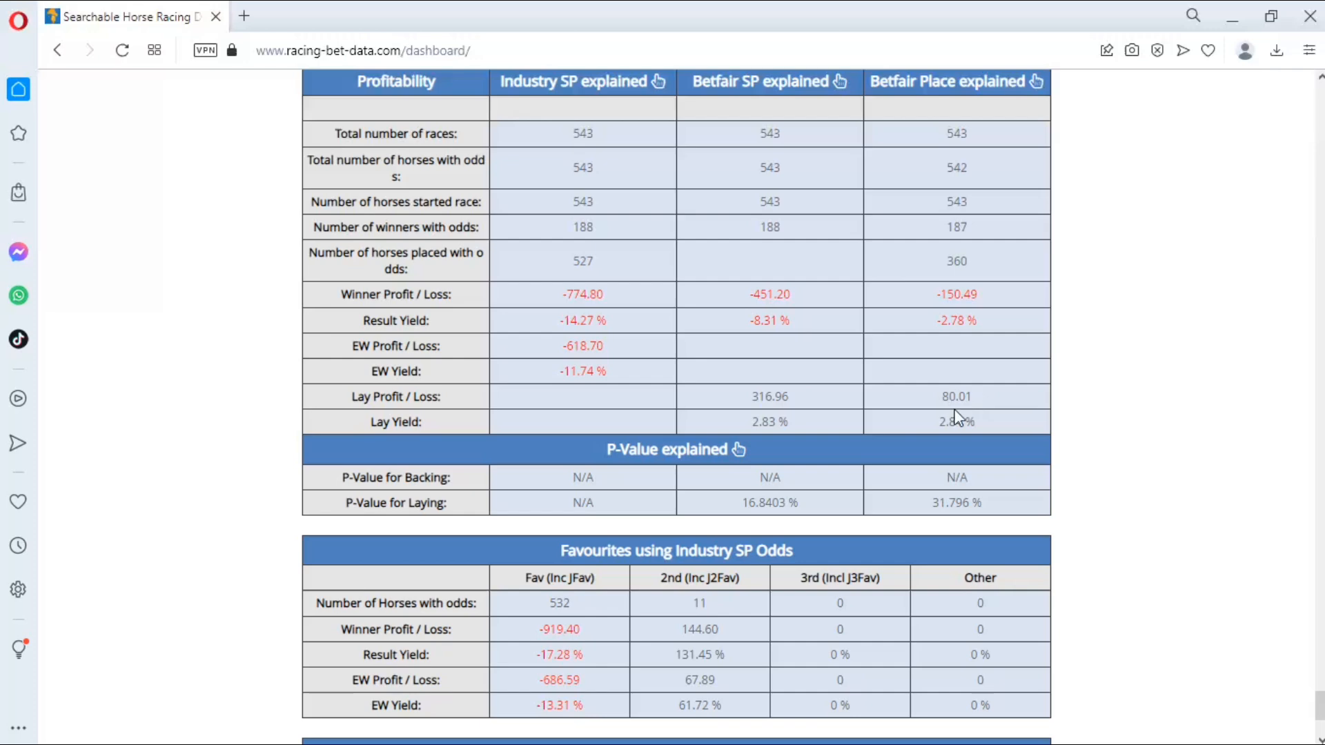
mouse_move(818, 511)
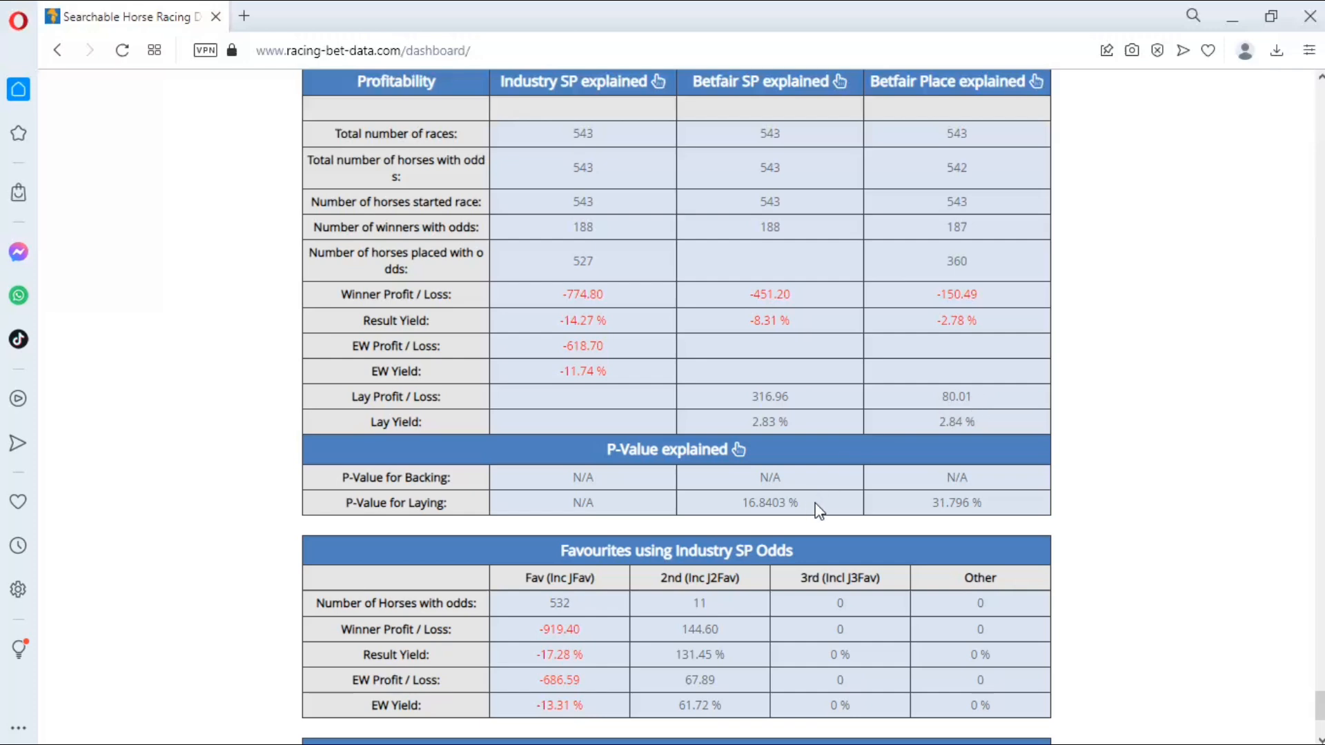
mouse_move(836, 503)
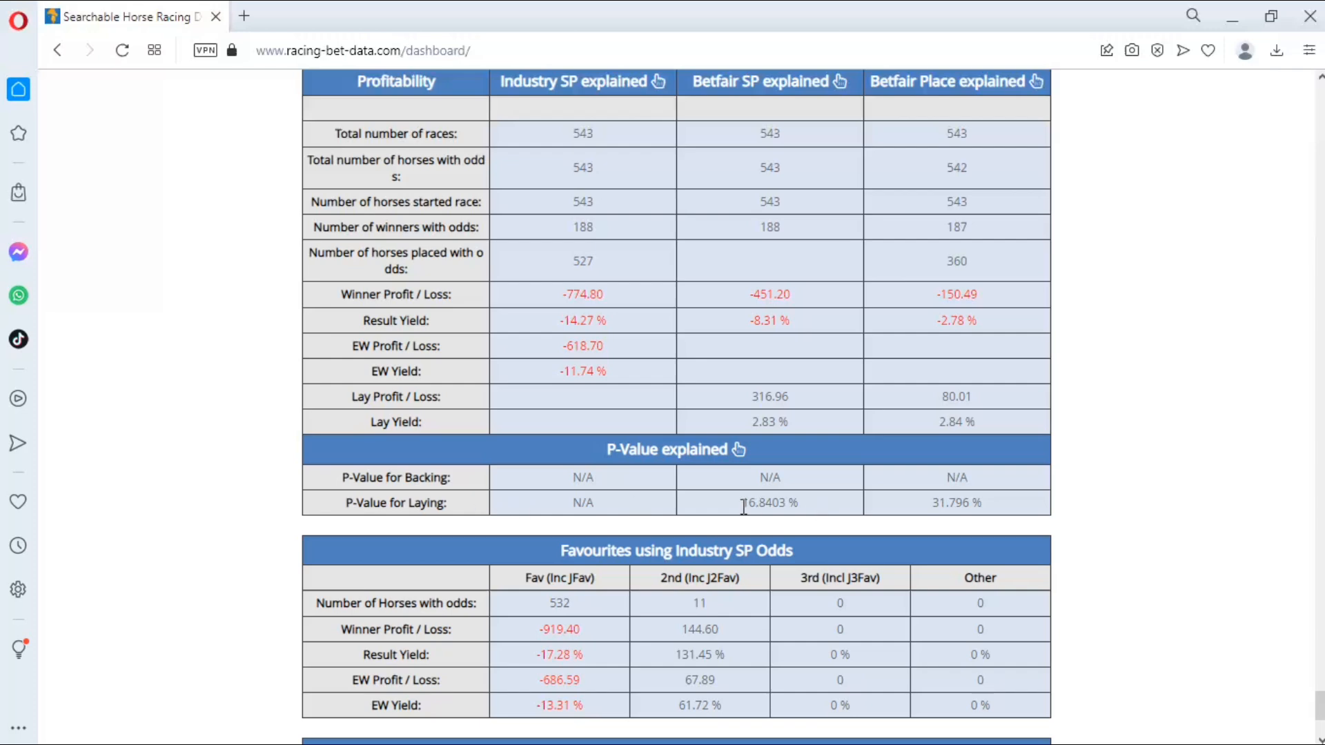
mouse_move(947, 481)
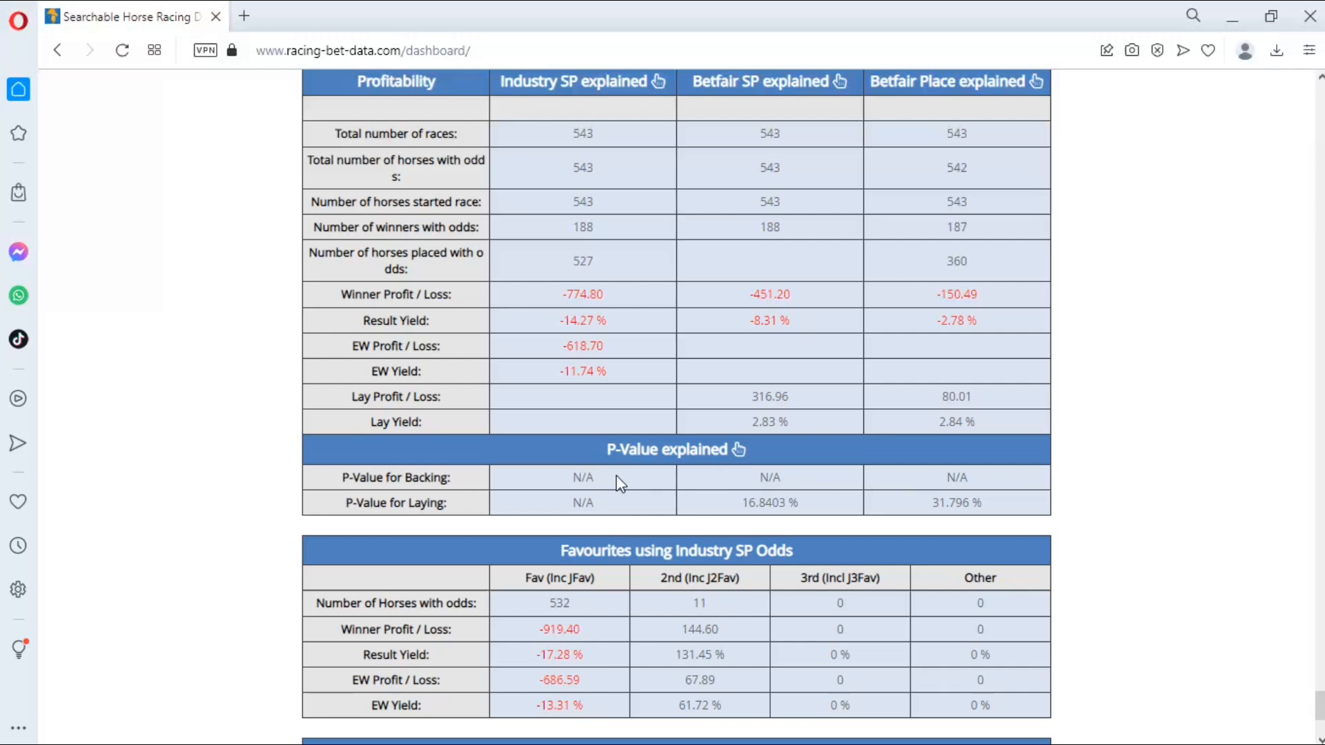
mouse_move(644, 306)
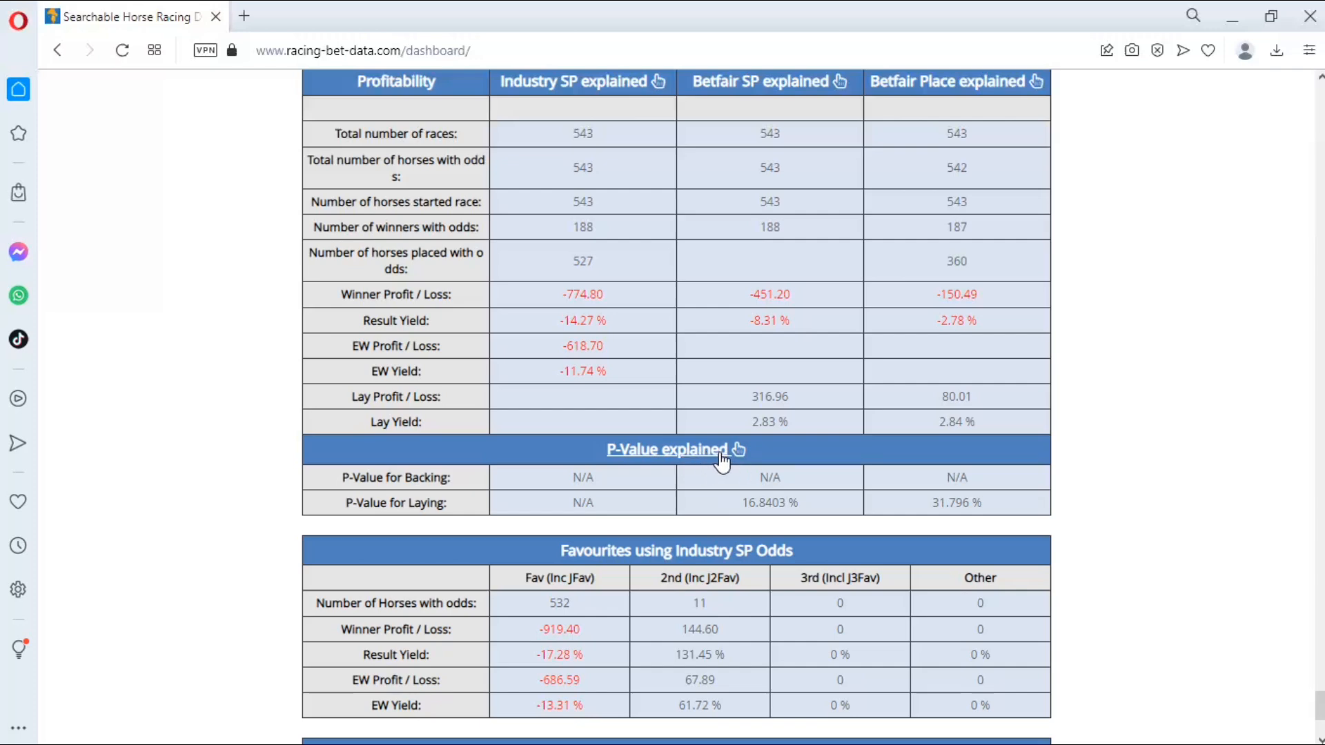
left_click(666, 449)
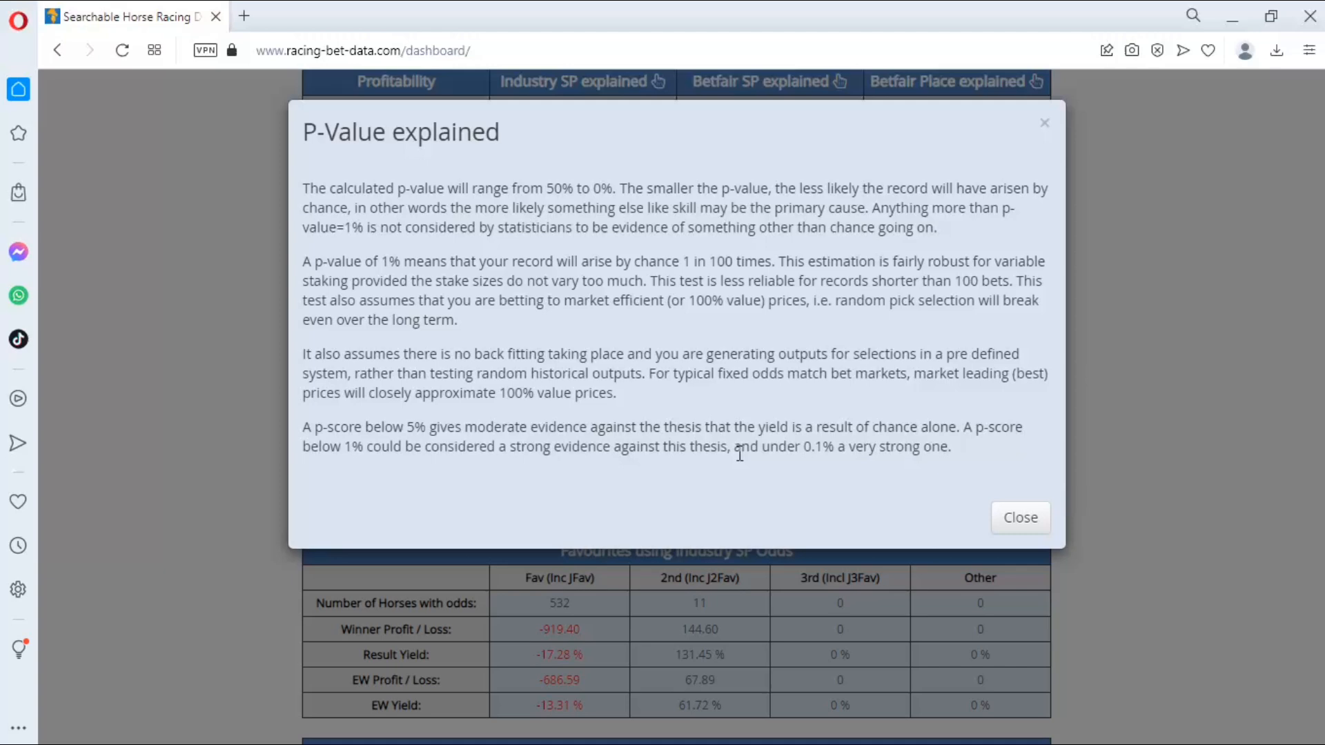
mouse_move(524, 200)
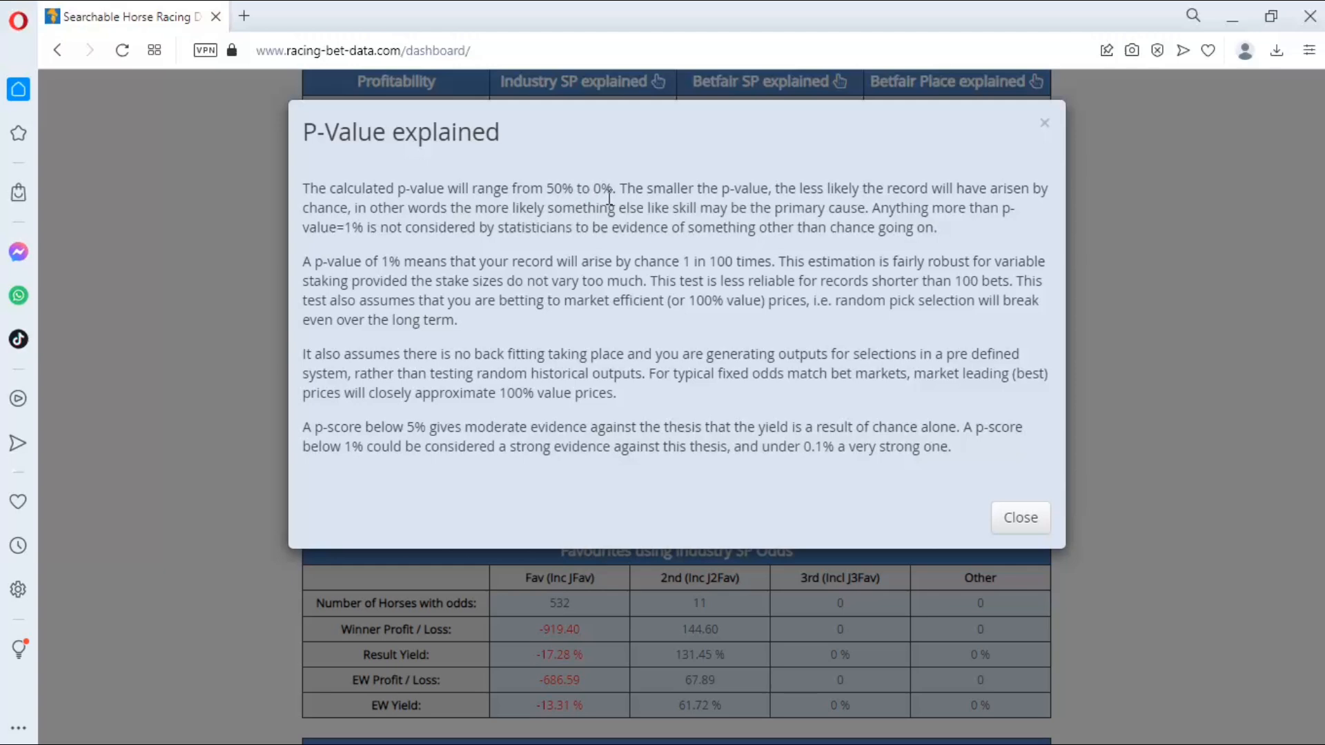
mouse_move(638, 200)
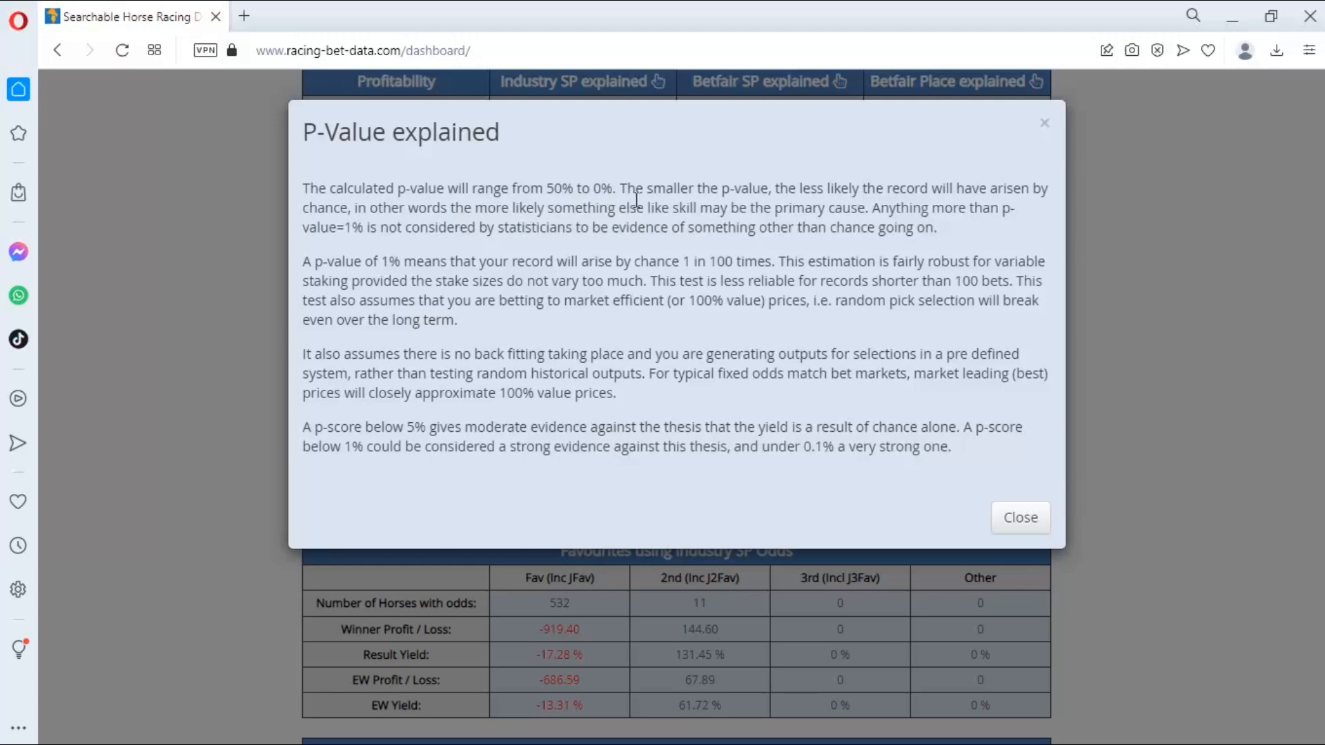
mouse_move(807, 207)
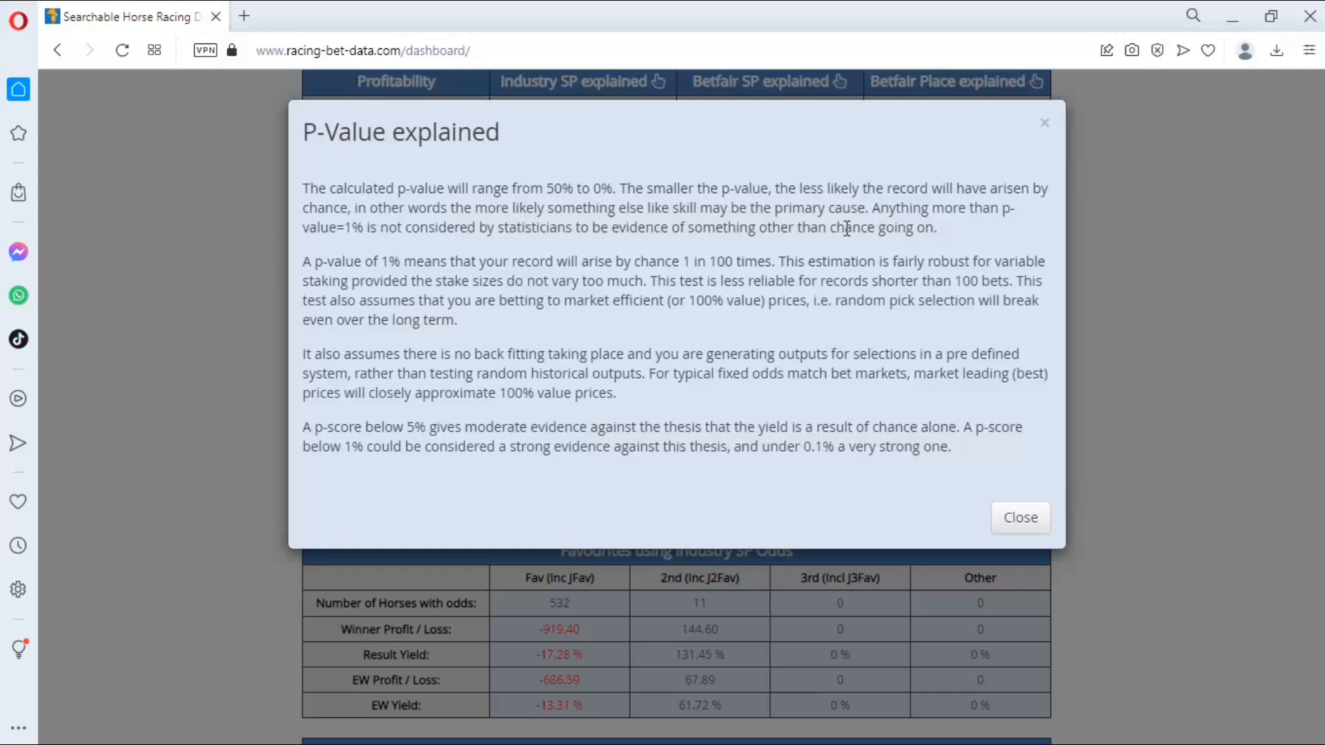
mouse_move(575, 226)
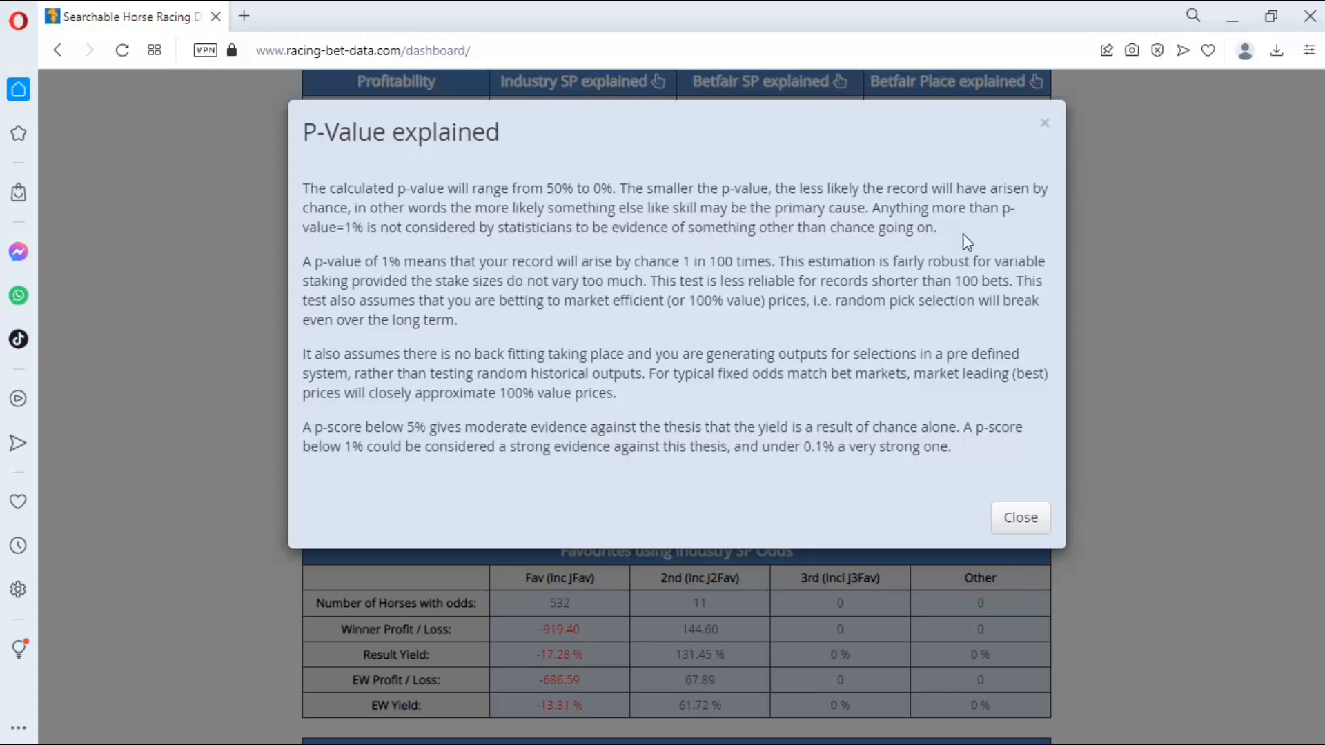
mouse_move(514, 237)
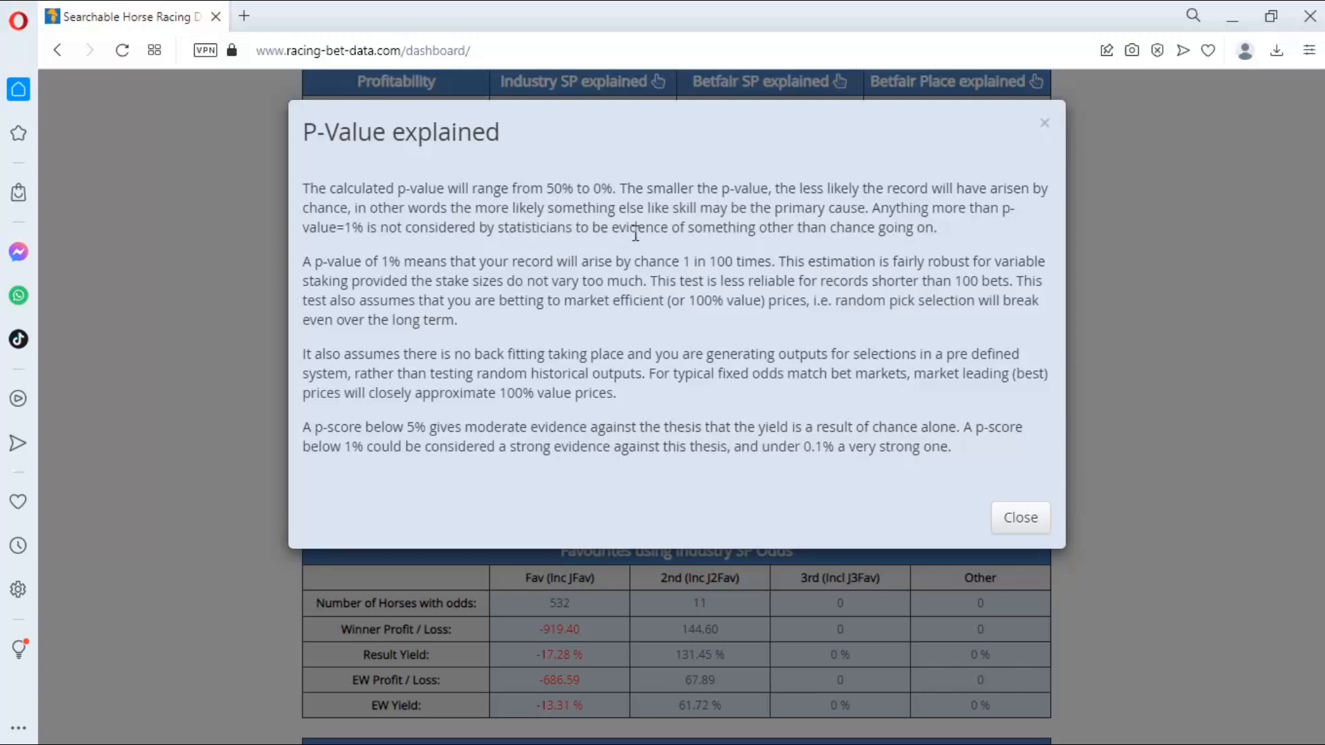
mouse_move(895, 245)
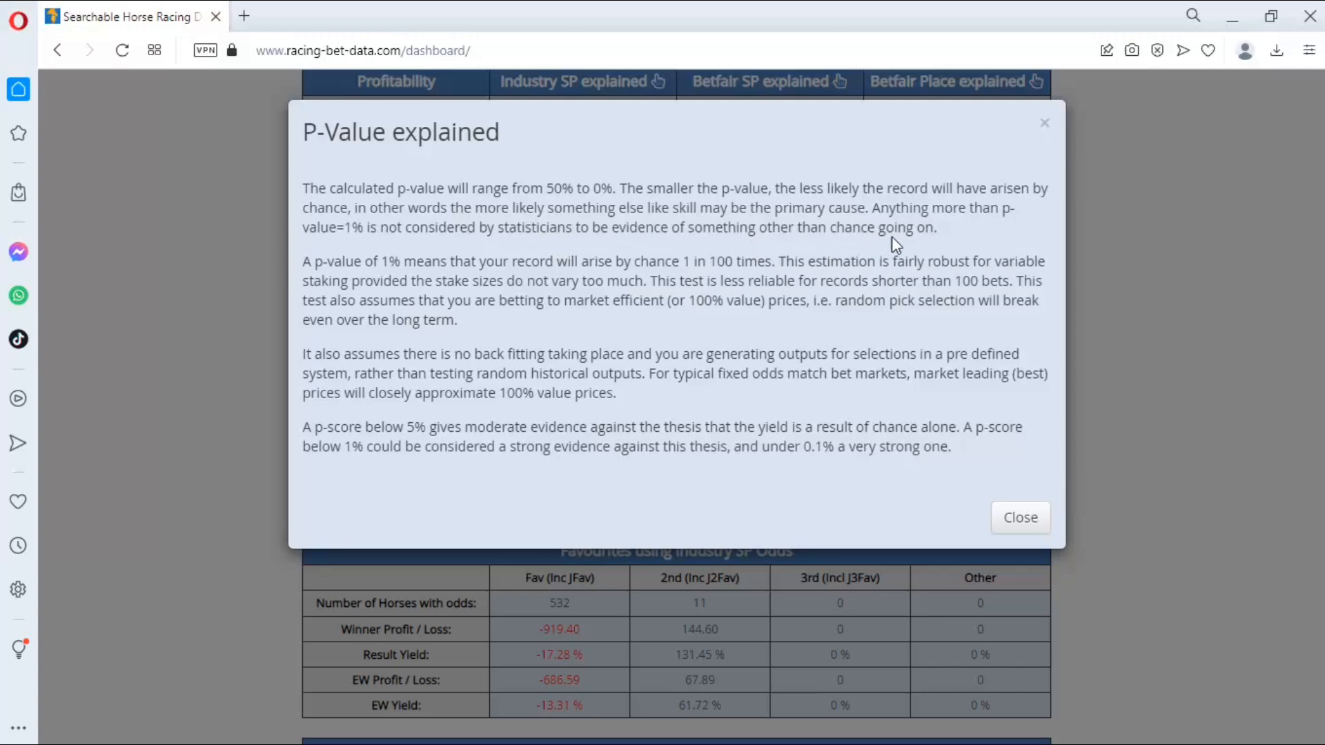
left_click(1020, 517)
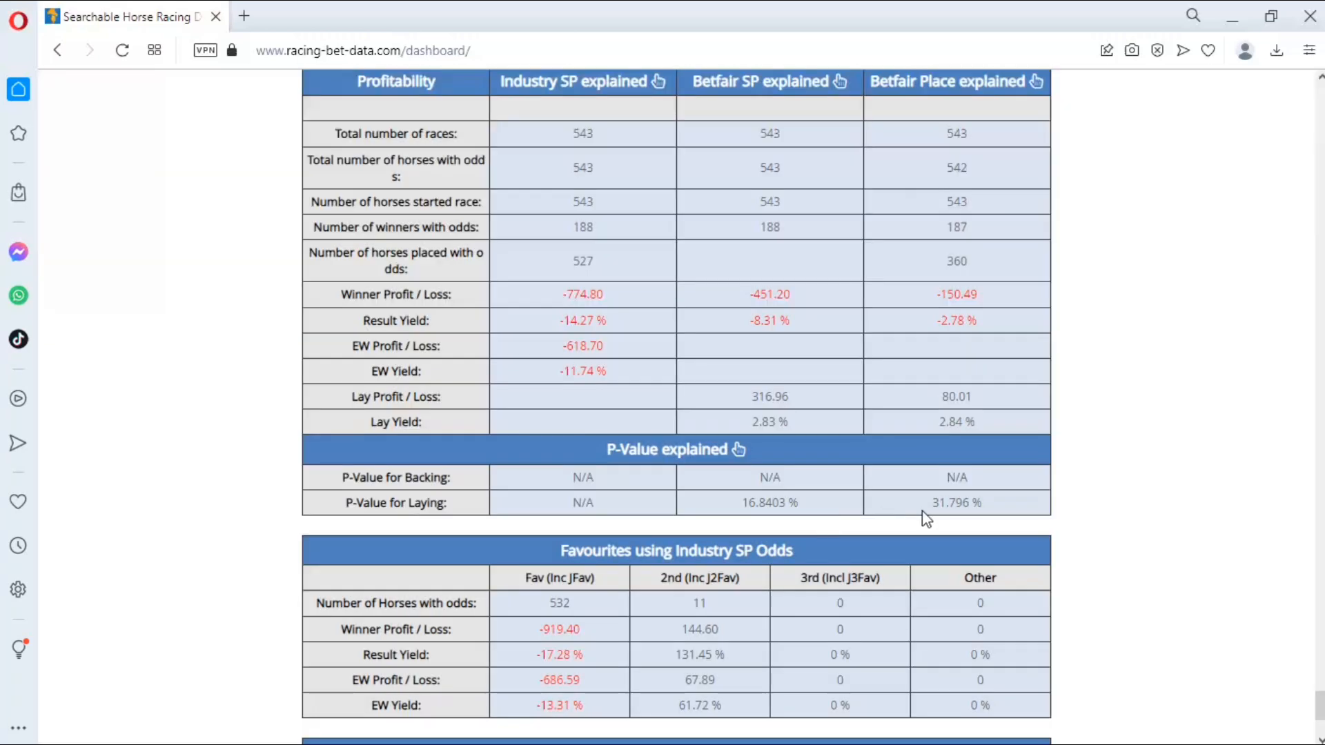
mouse_move(957, 509)
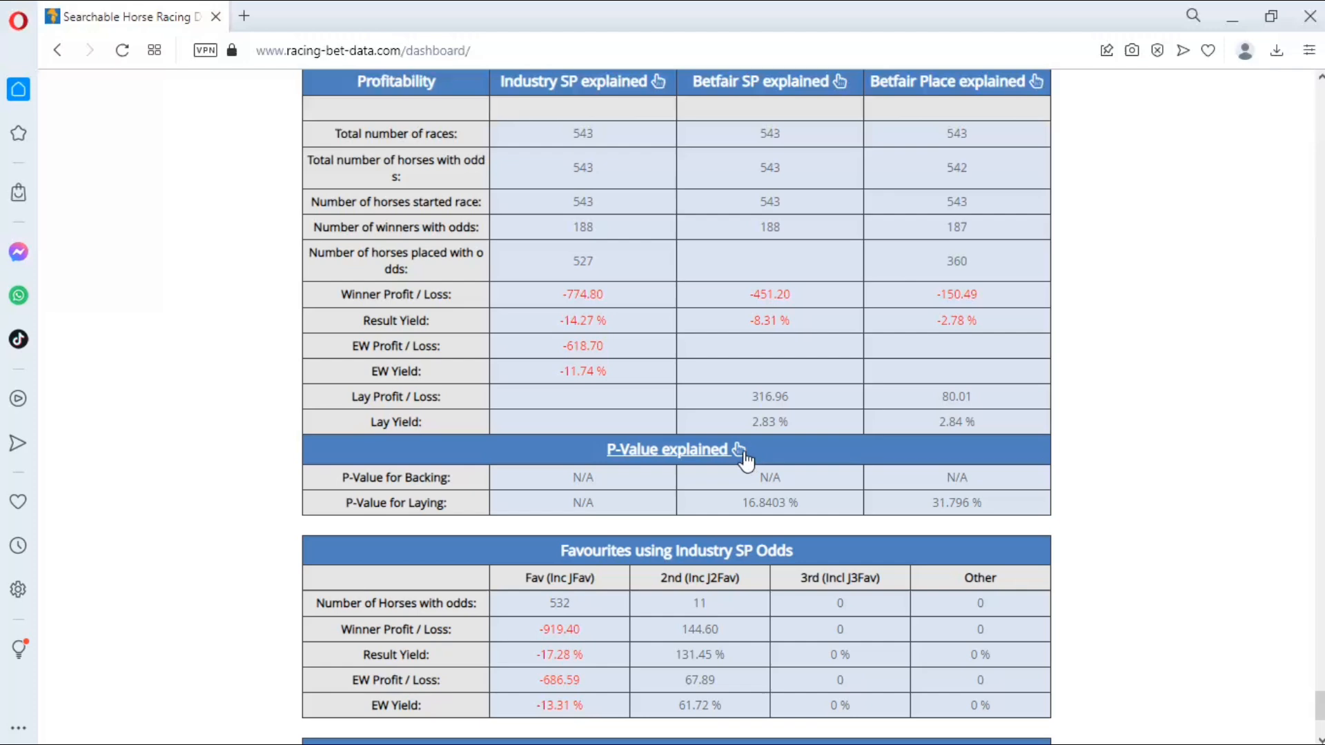
mouse_move(742, 461)
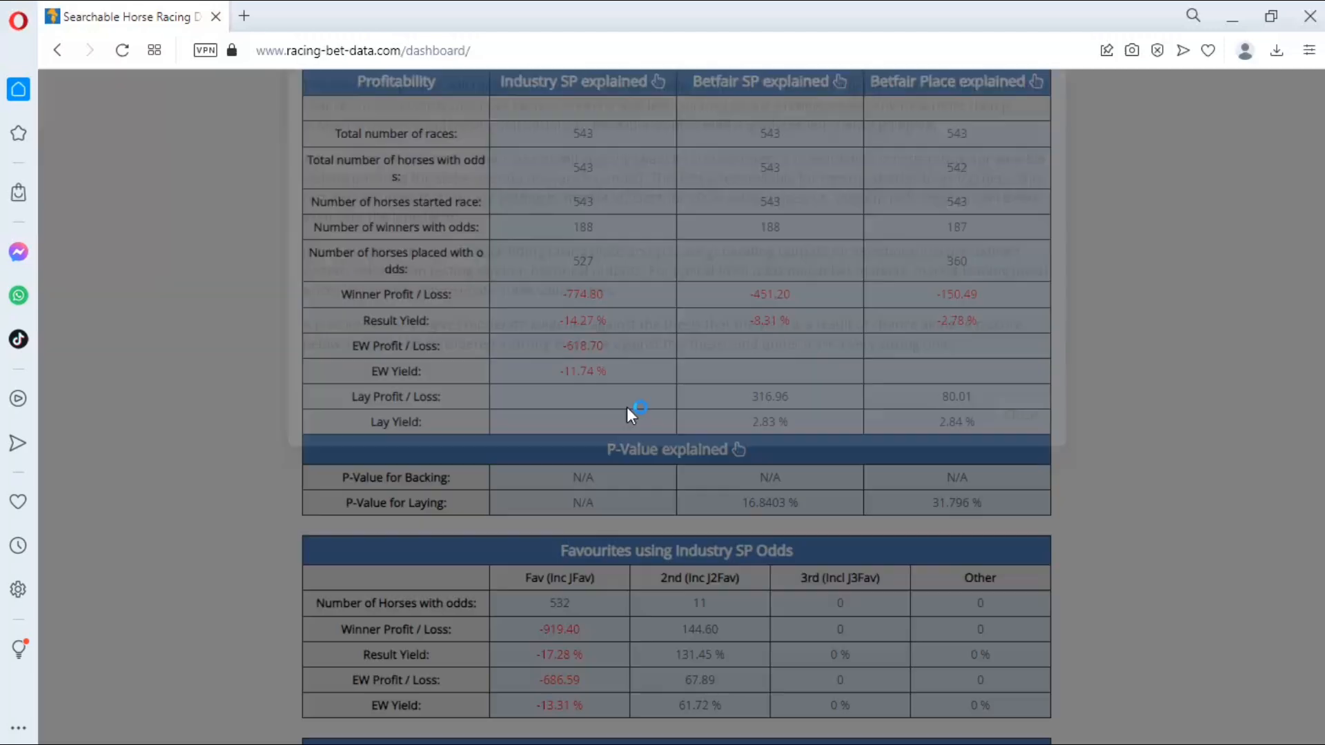
Reopen the P-Value explanation, read it, and close it.
left_click(738, 449)
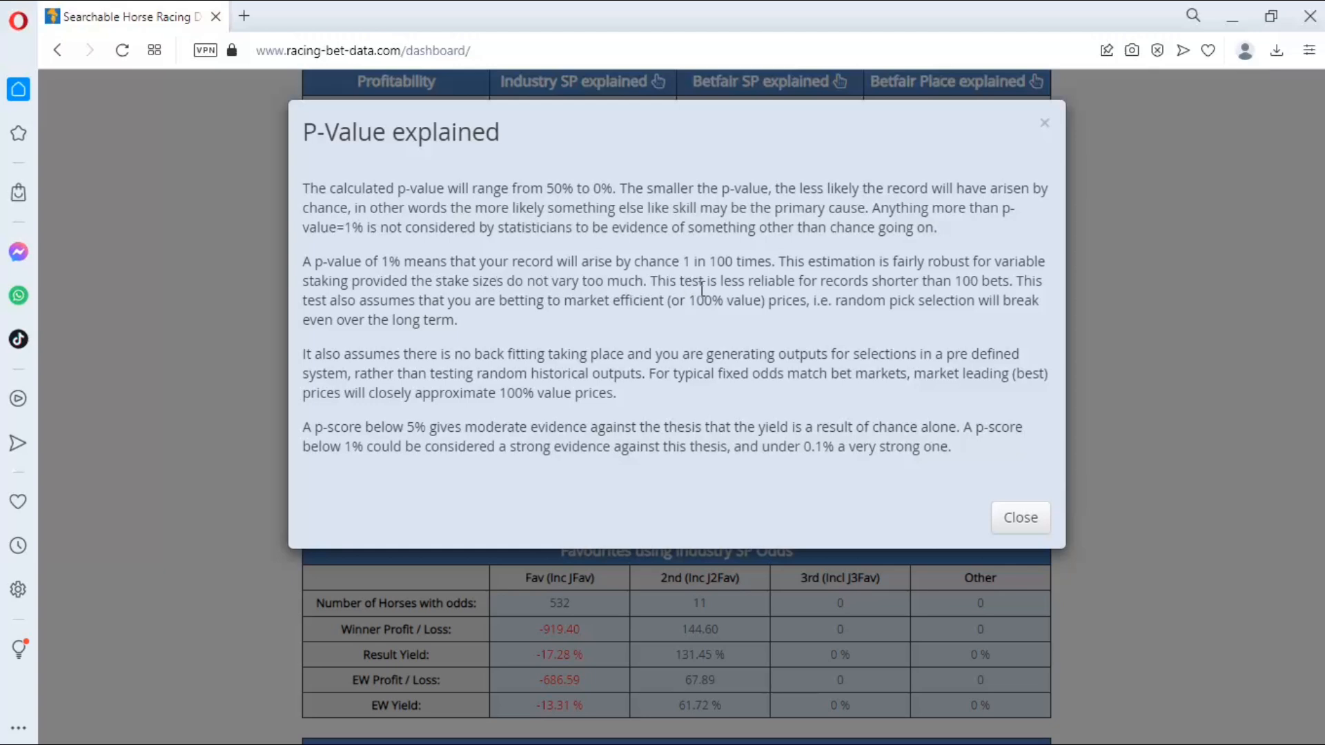
mouse_move(708, 287)
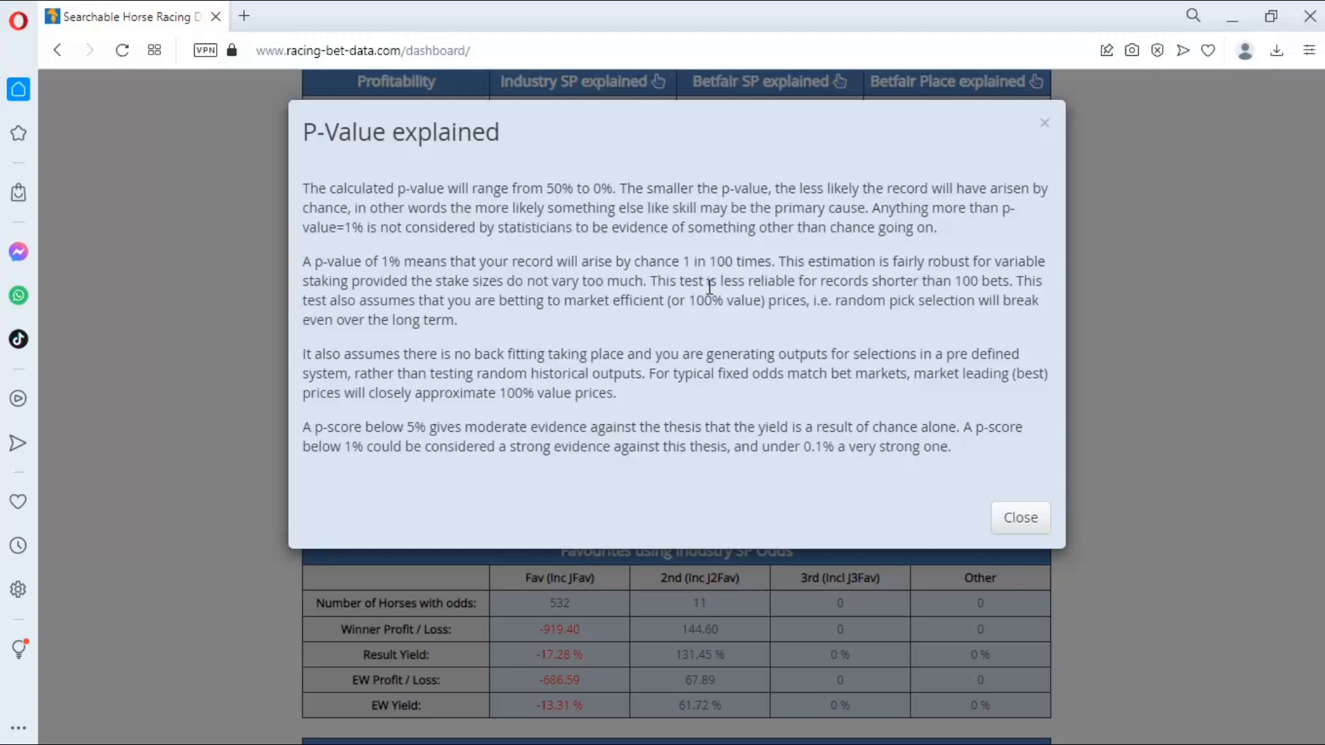
mouse_move(881, 320)
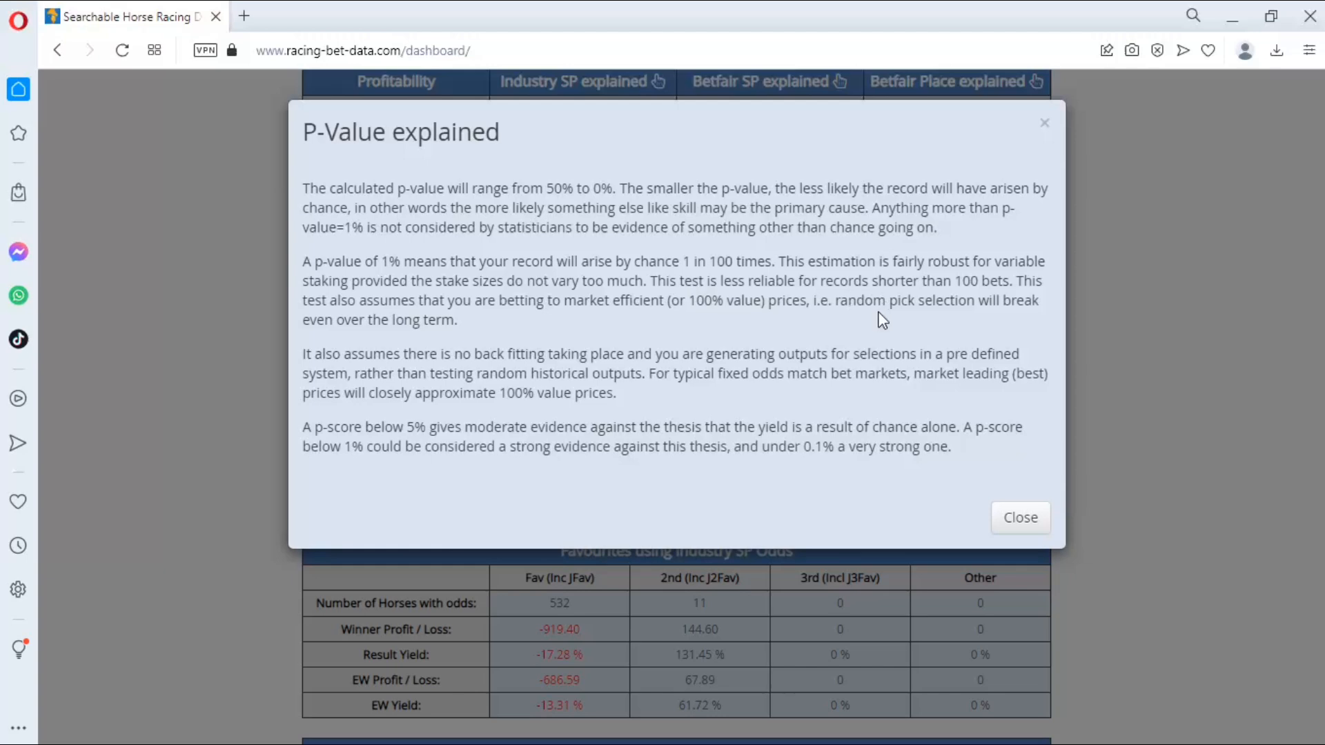
mouse_move(473, 306)
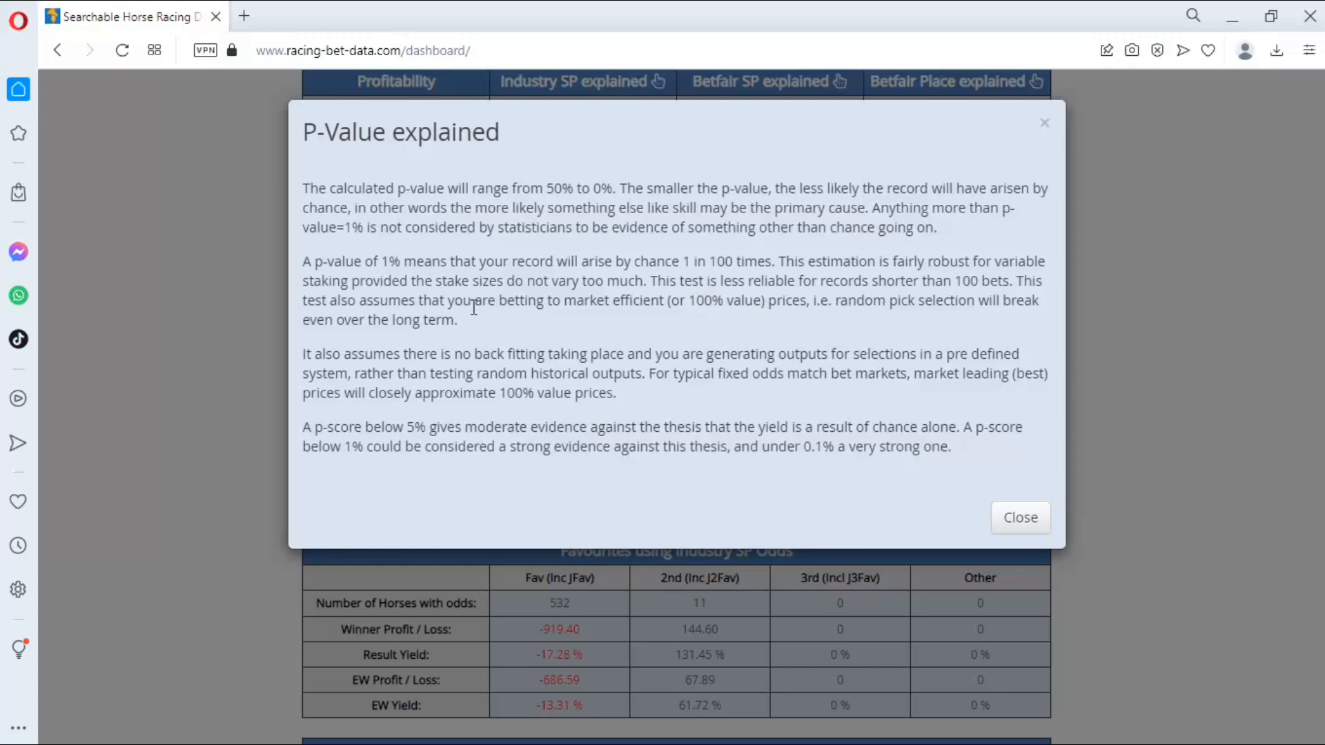
mouse_move(623, 293)
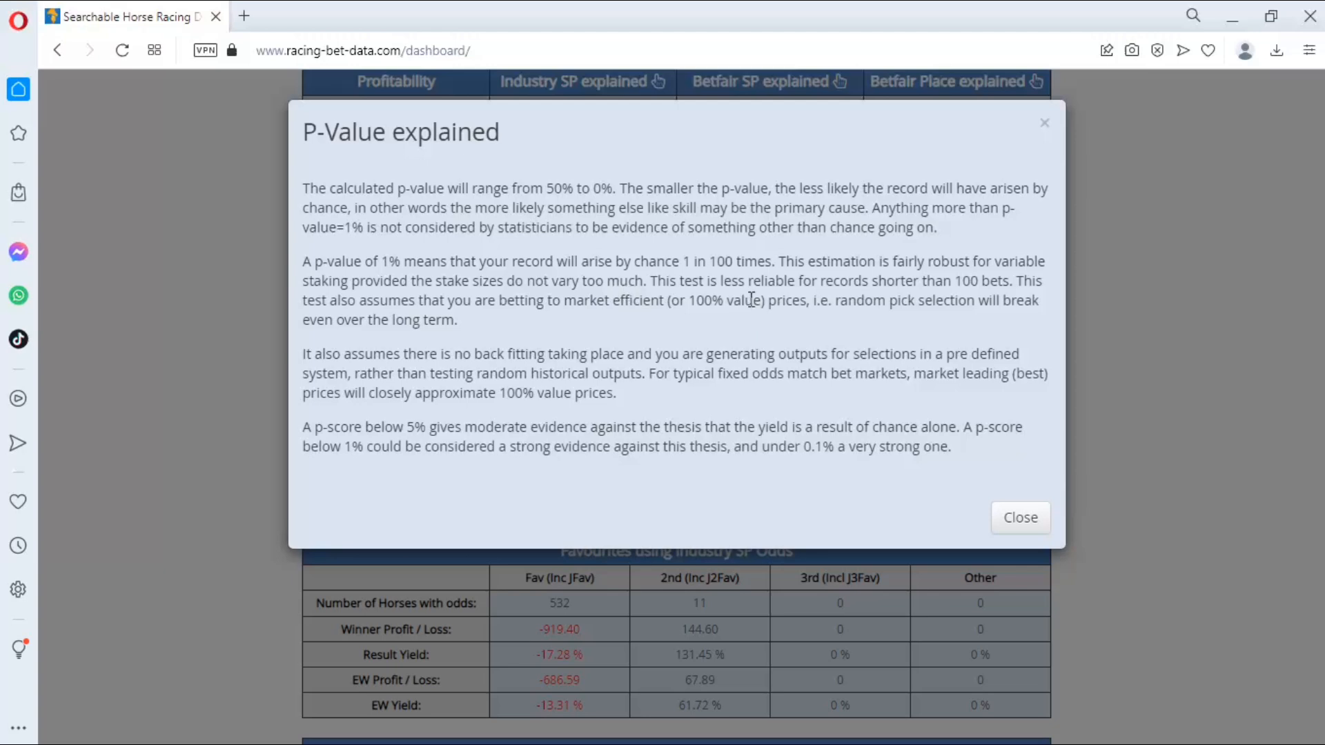
mouse_move(915, 302)
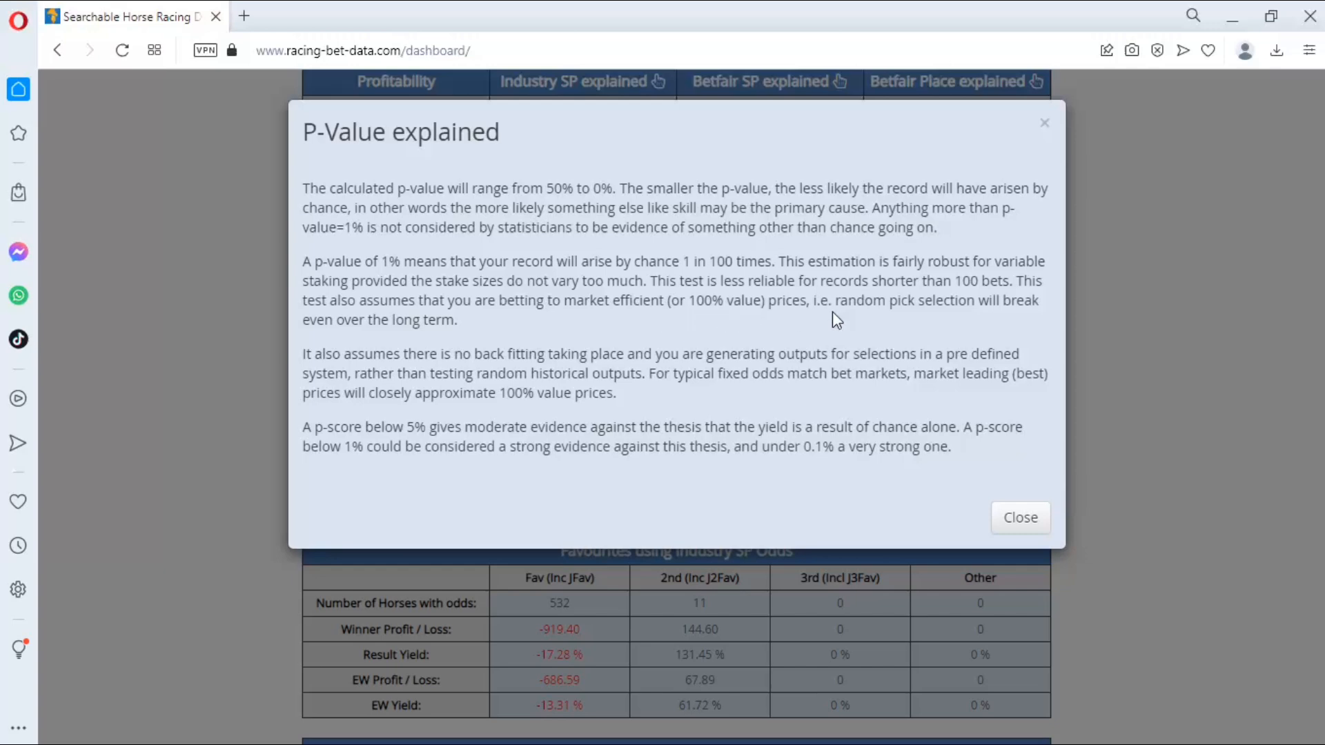
mouse_move(859, 336)
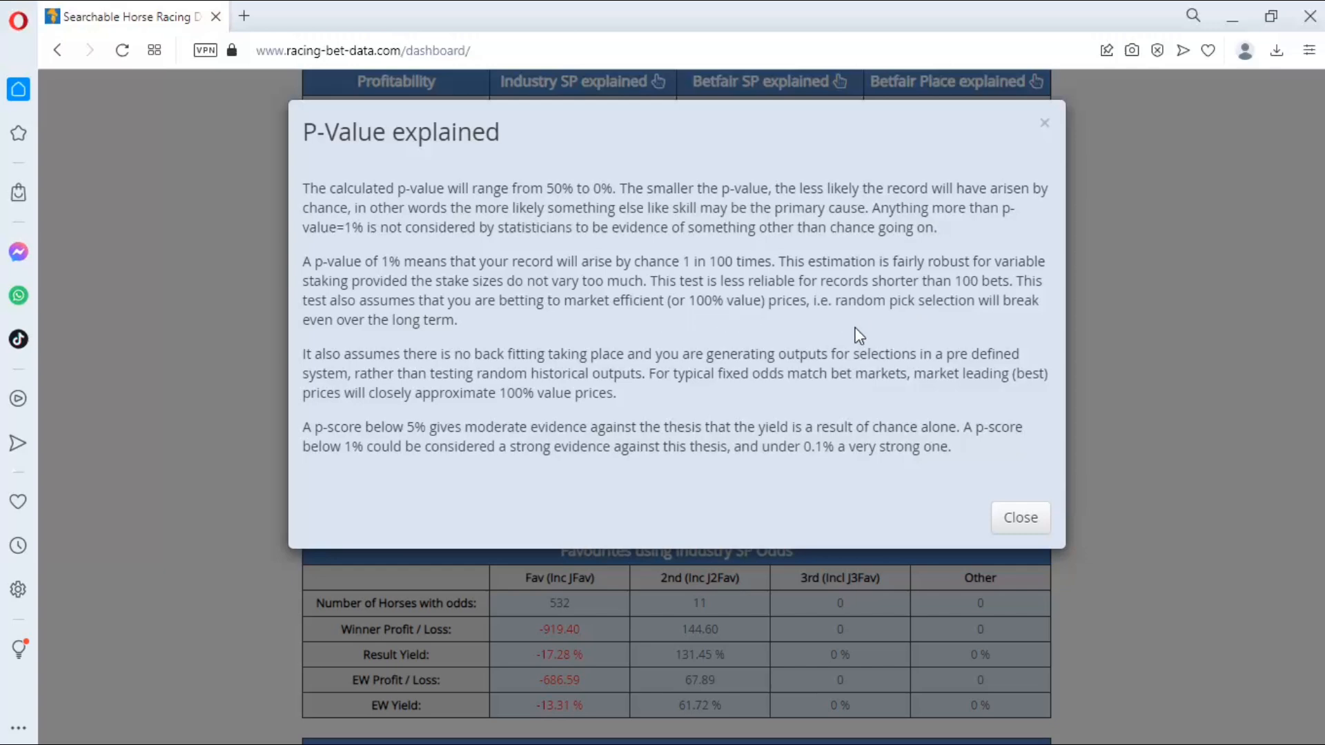
mouse_move(560, 330)
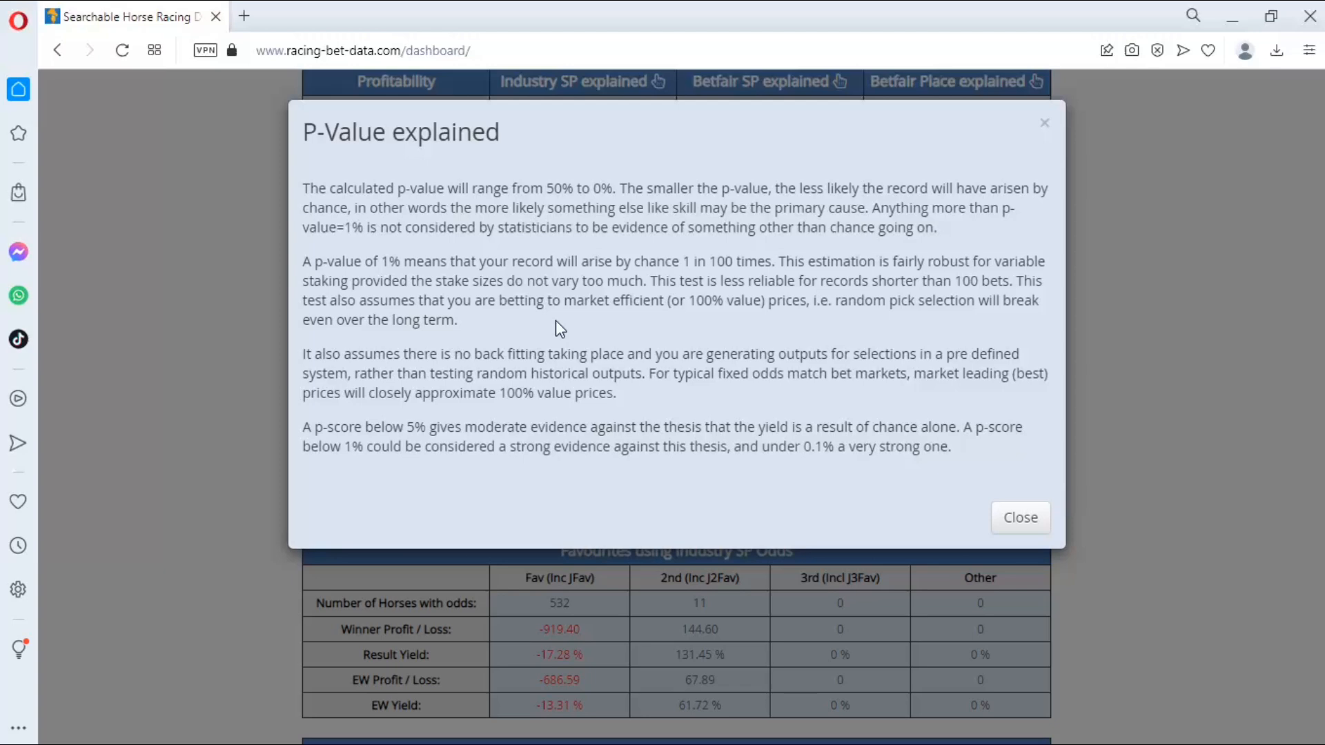
mouse_move(451, 381)
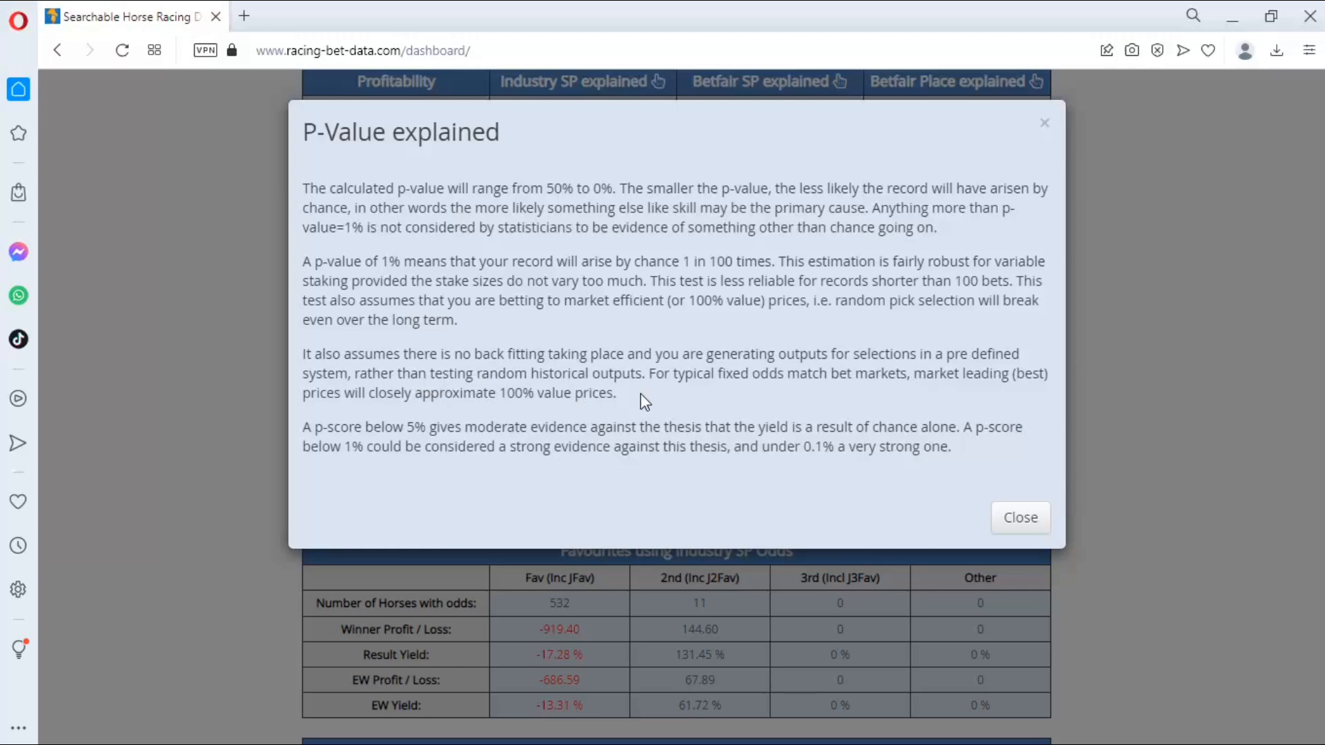
mouse_move(640, 402)
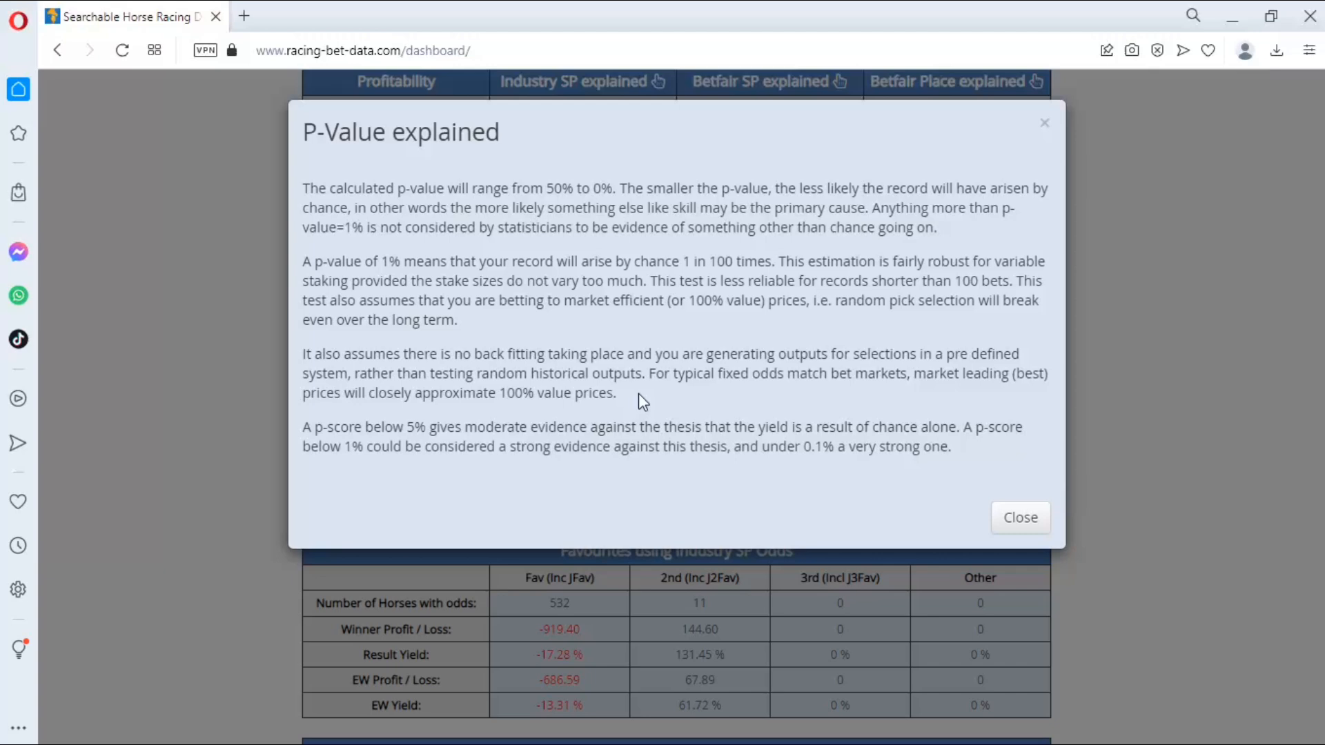
mouse_move(873, 381)
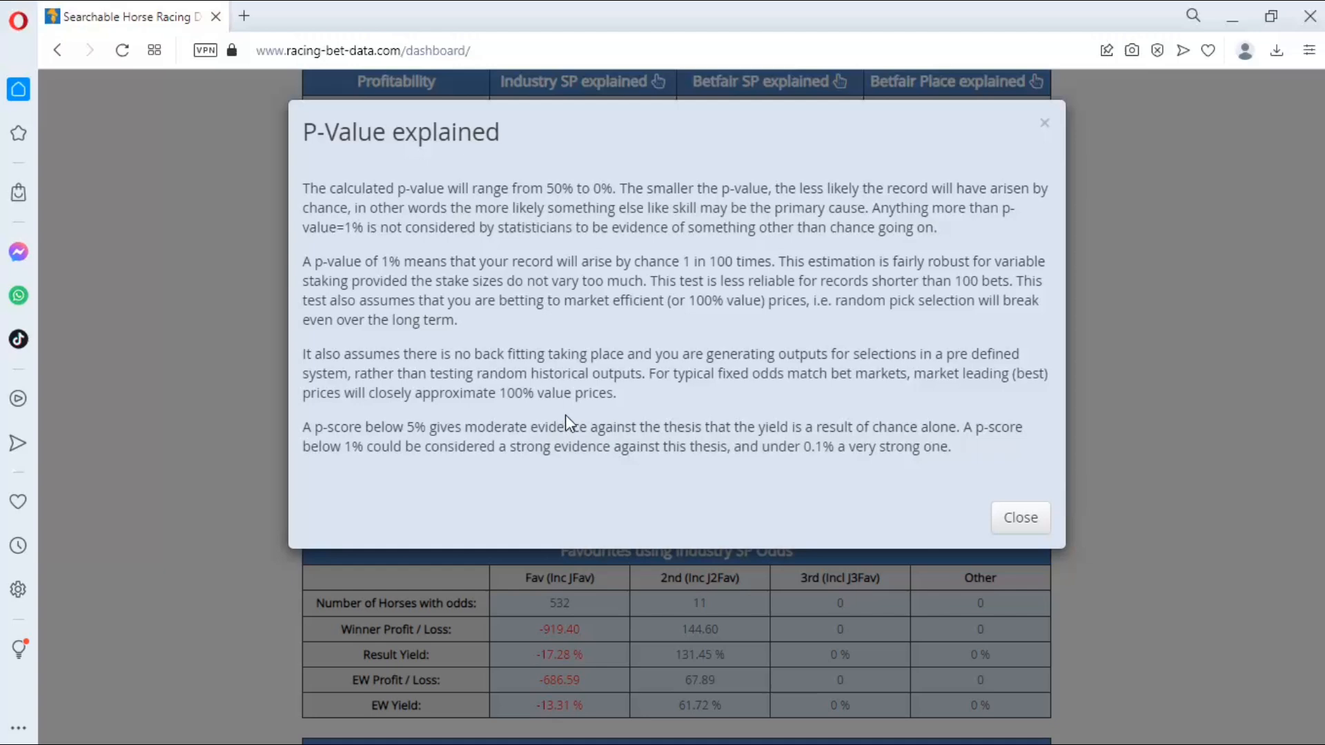
mouse_move(621, 412)
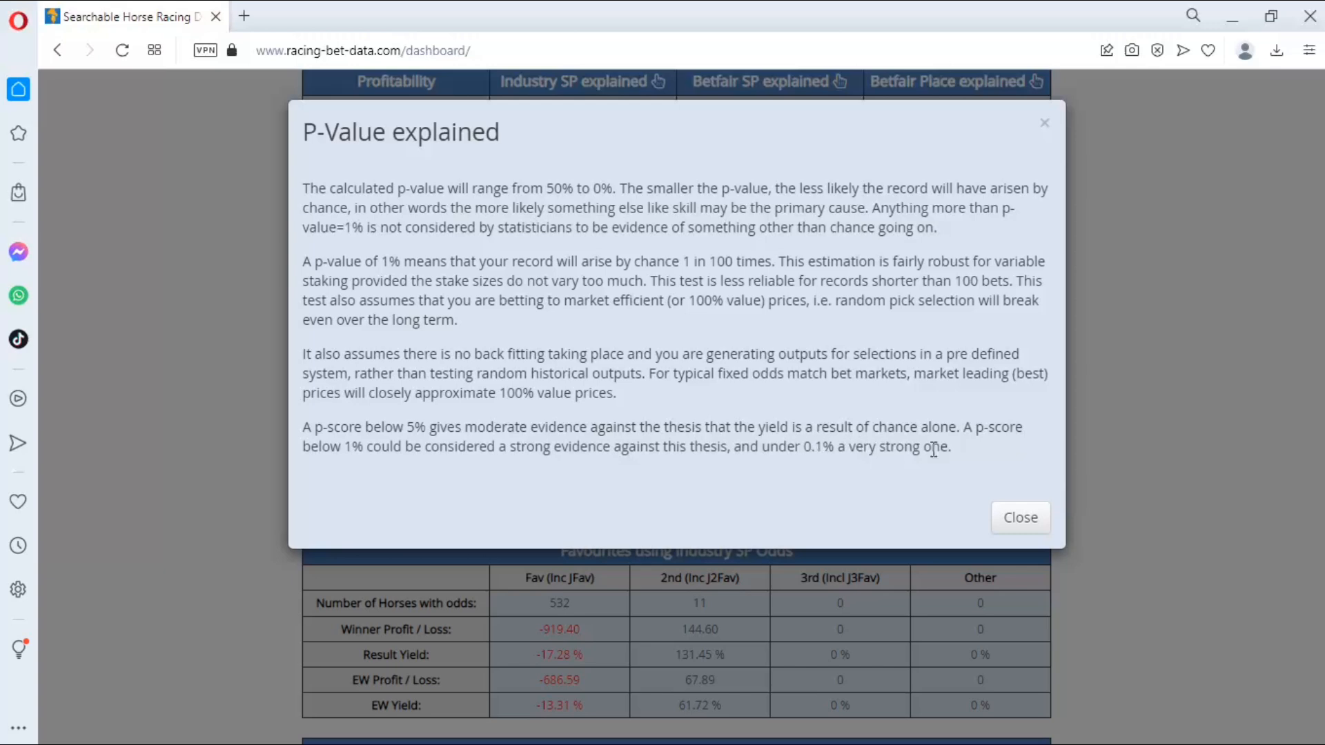
mouse_move(471, 228)
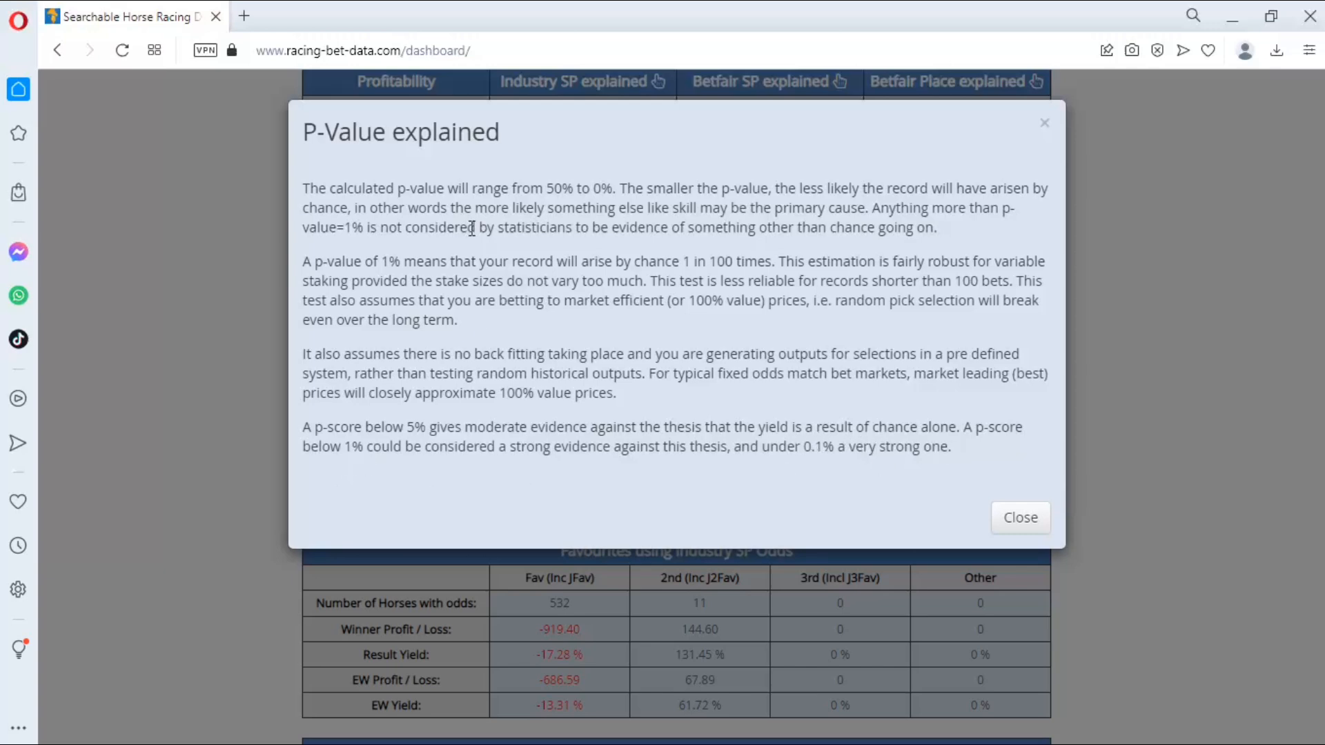
mouse_move(573, 467)
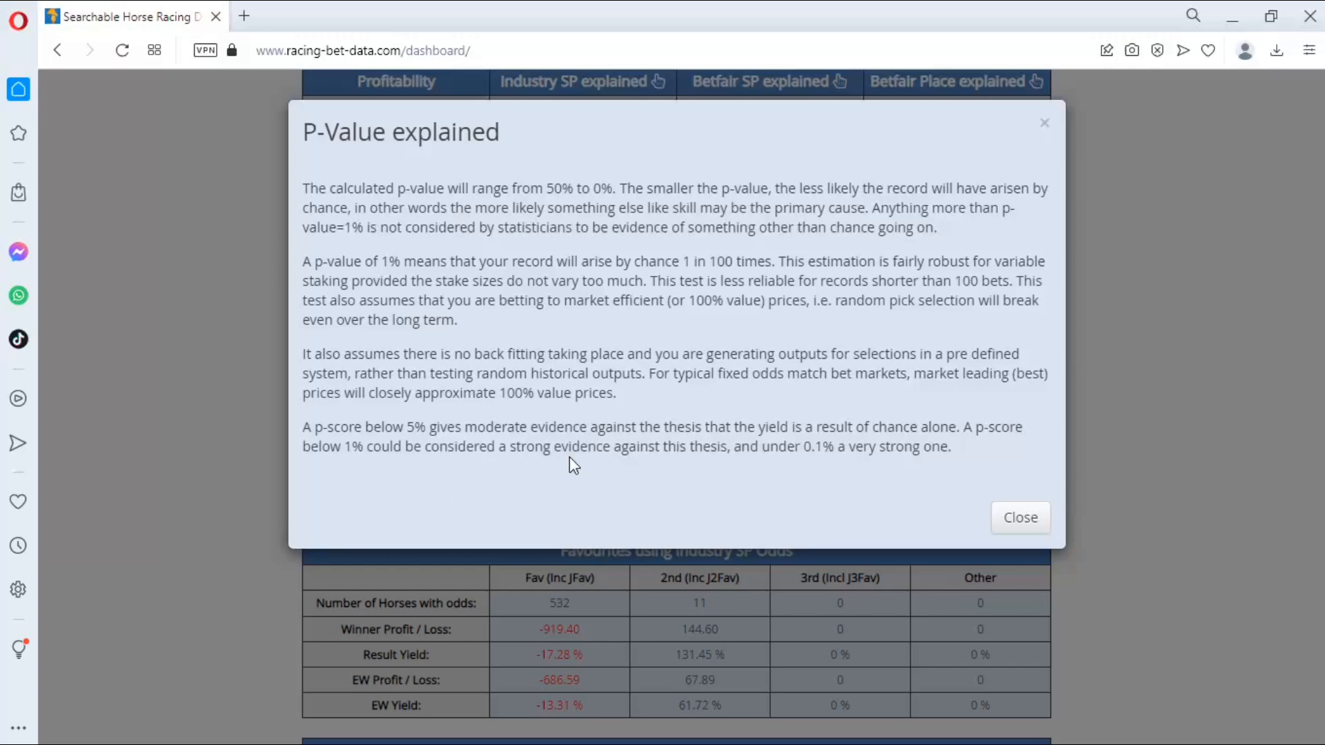
mouse_move(726, 467)
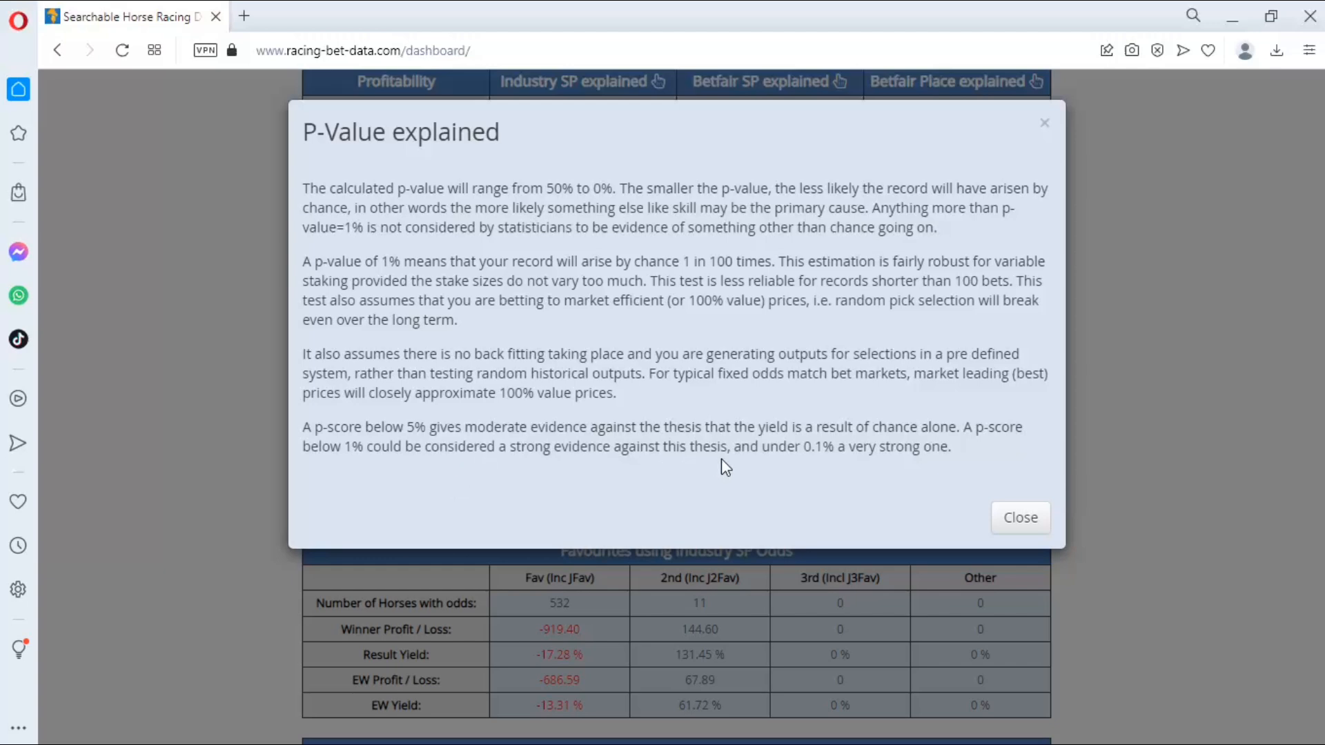
mouse_move(801, 471)
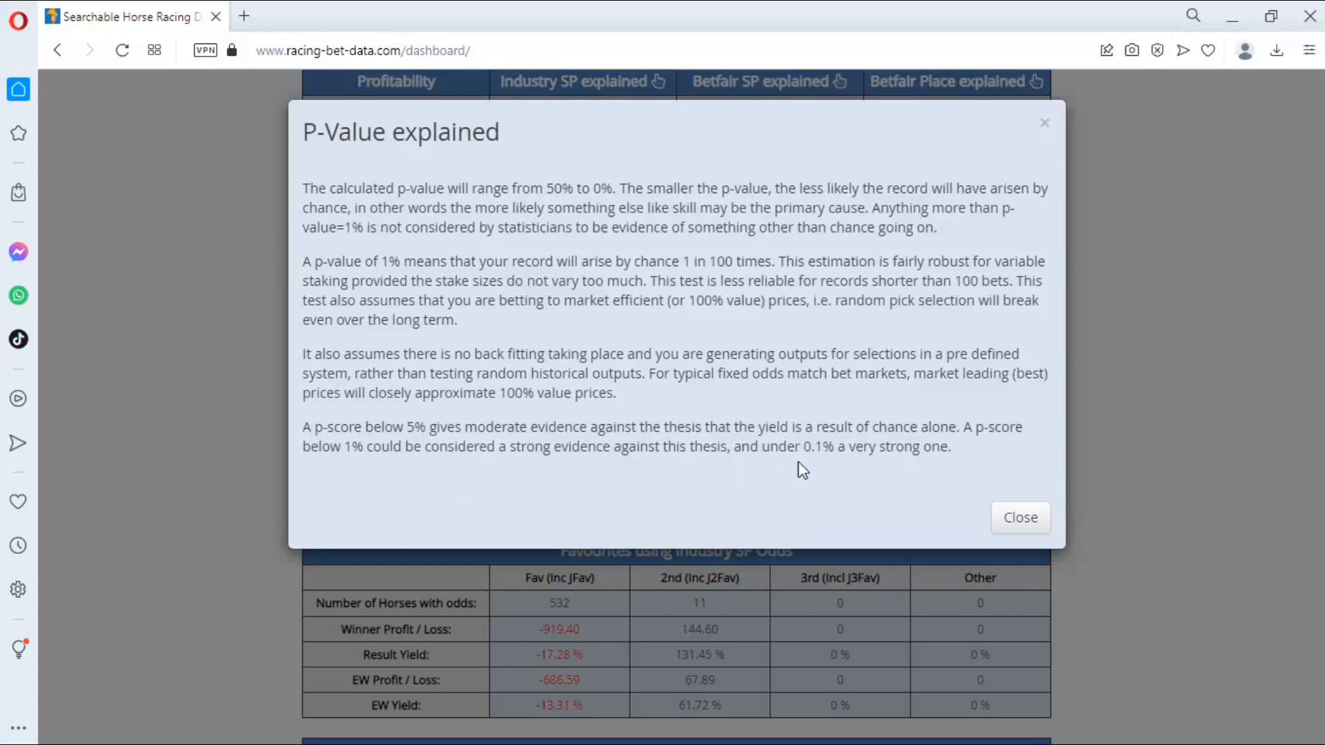
mouse_move(833, 470)
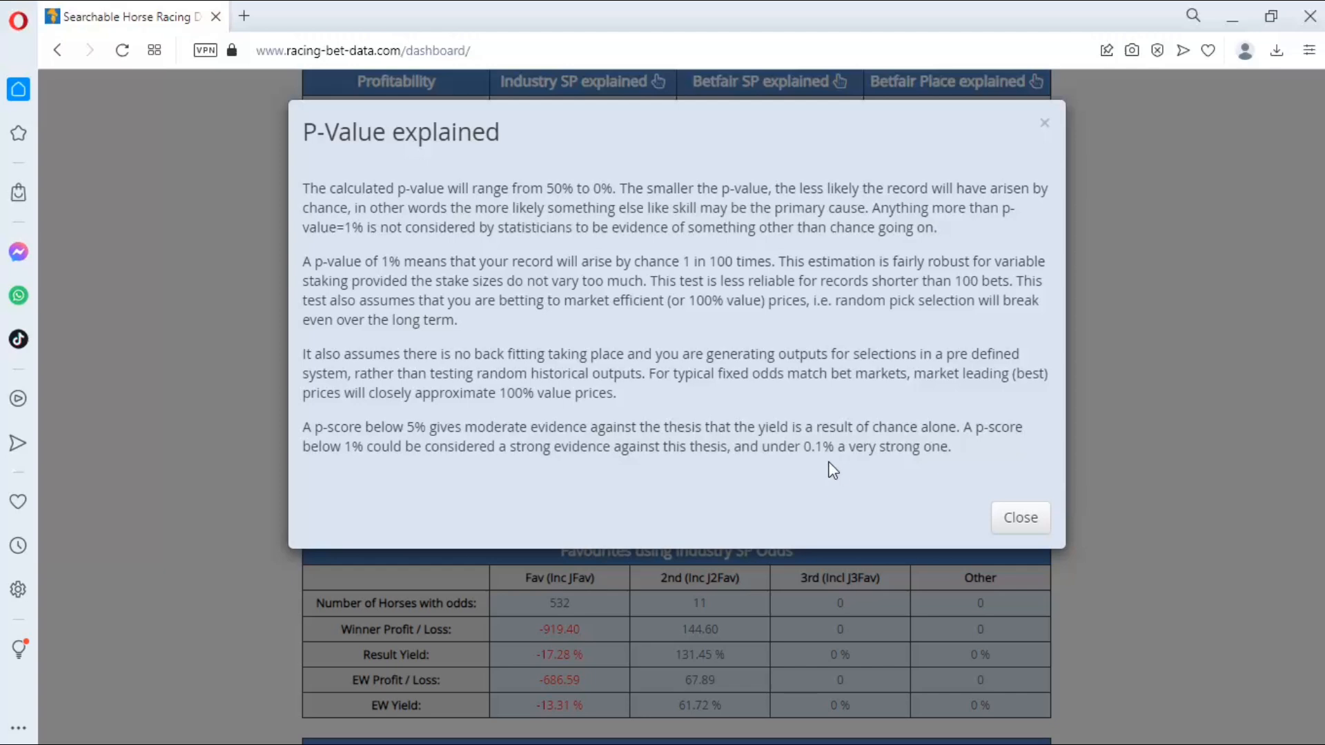
mouse_move(882, 470)
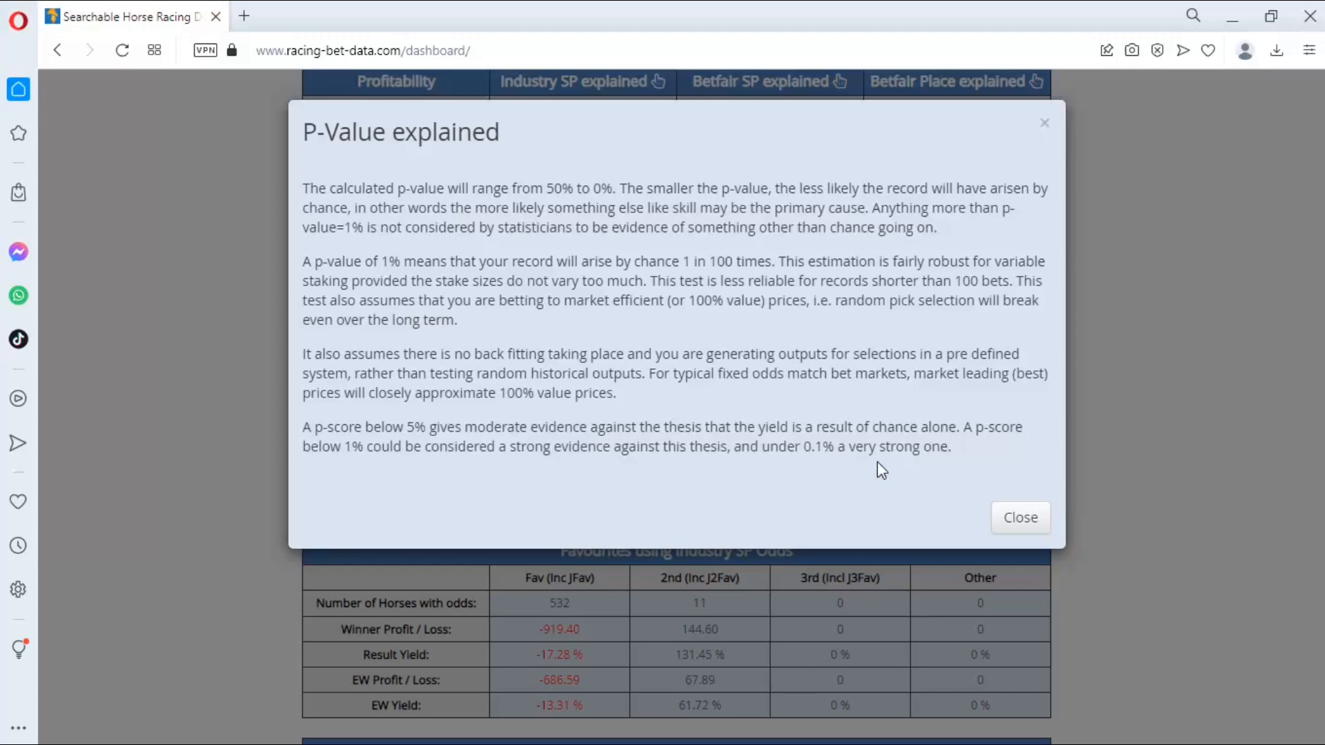
mouse_move(1020, 516)
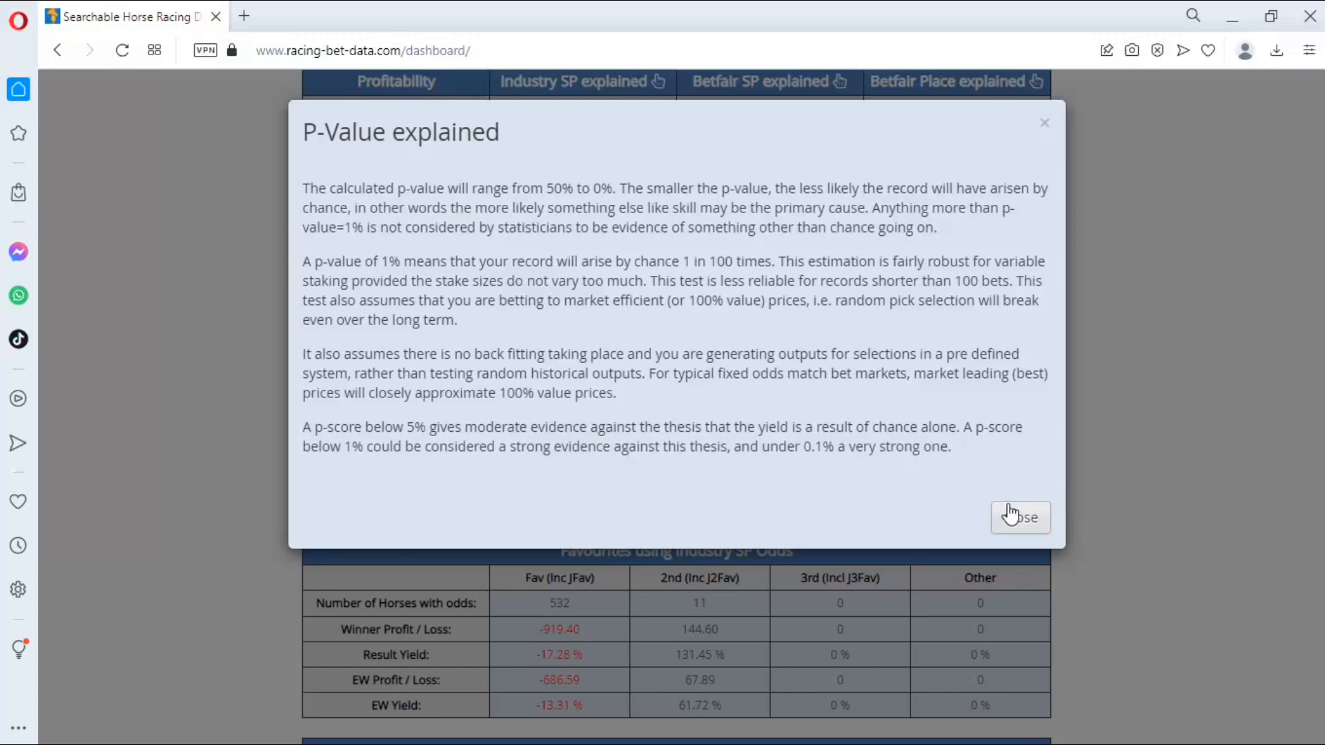
mouse_move(969, 508)
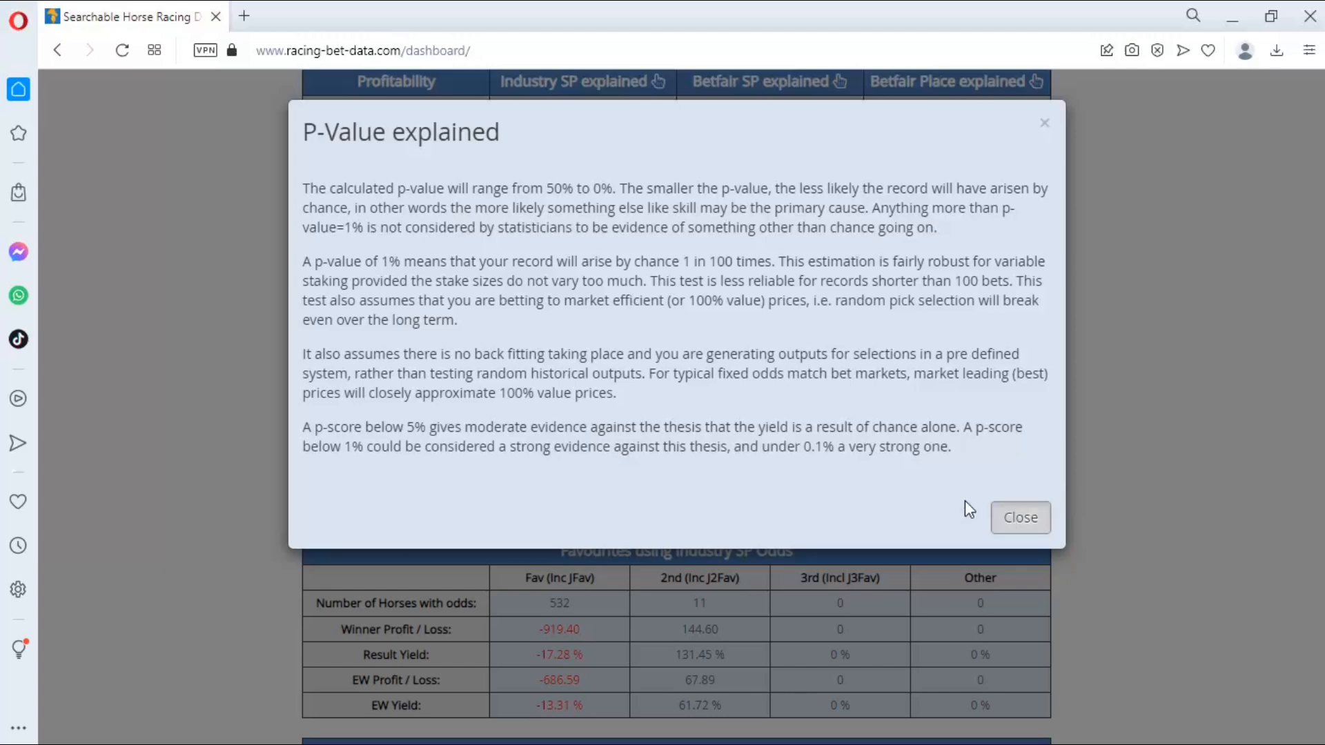
left_click(1020, 517)
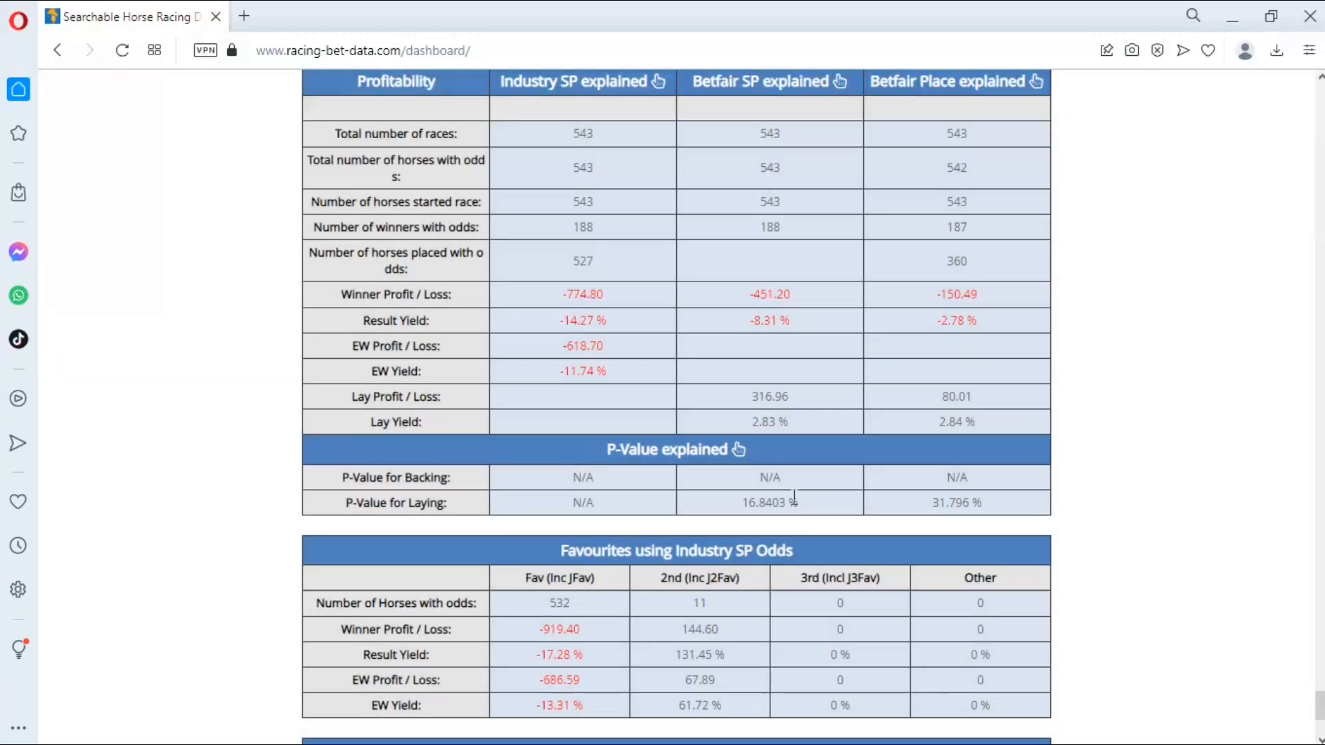
mouse_move(908, 507)
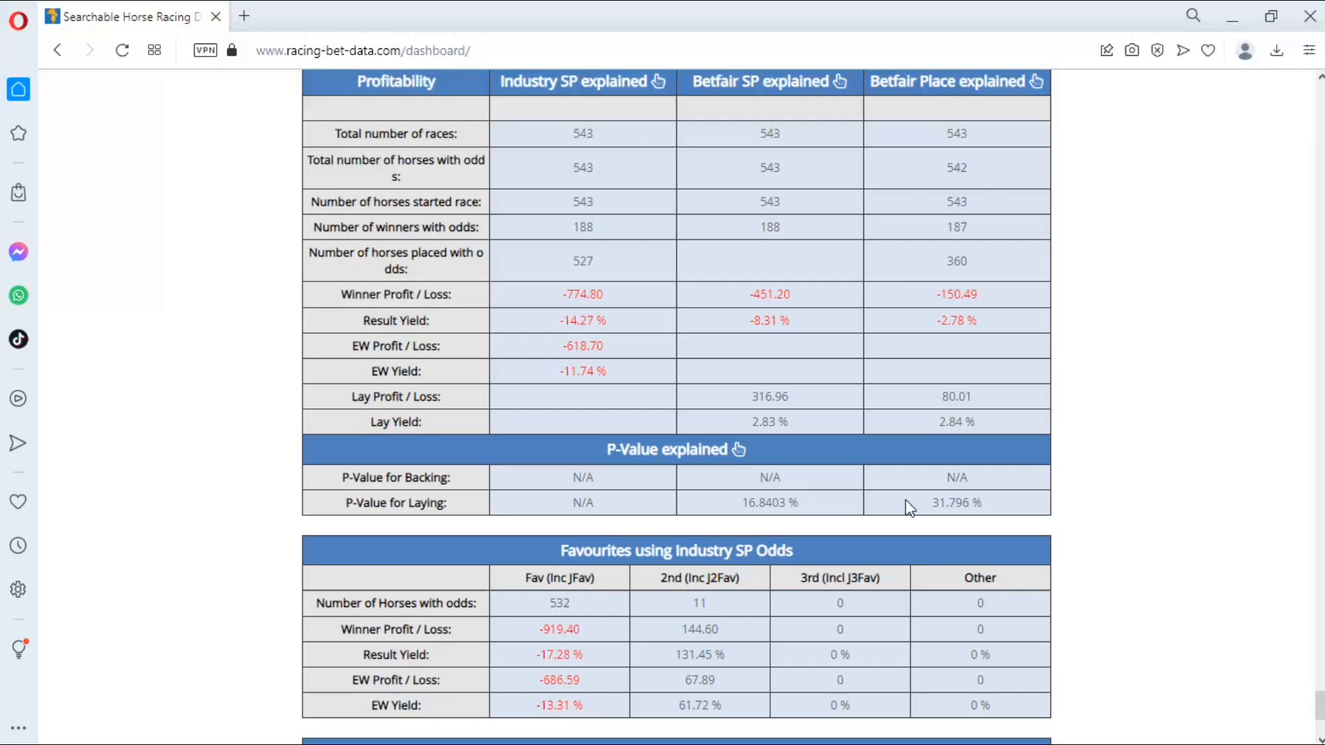